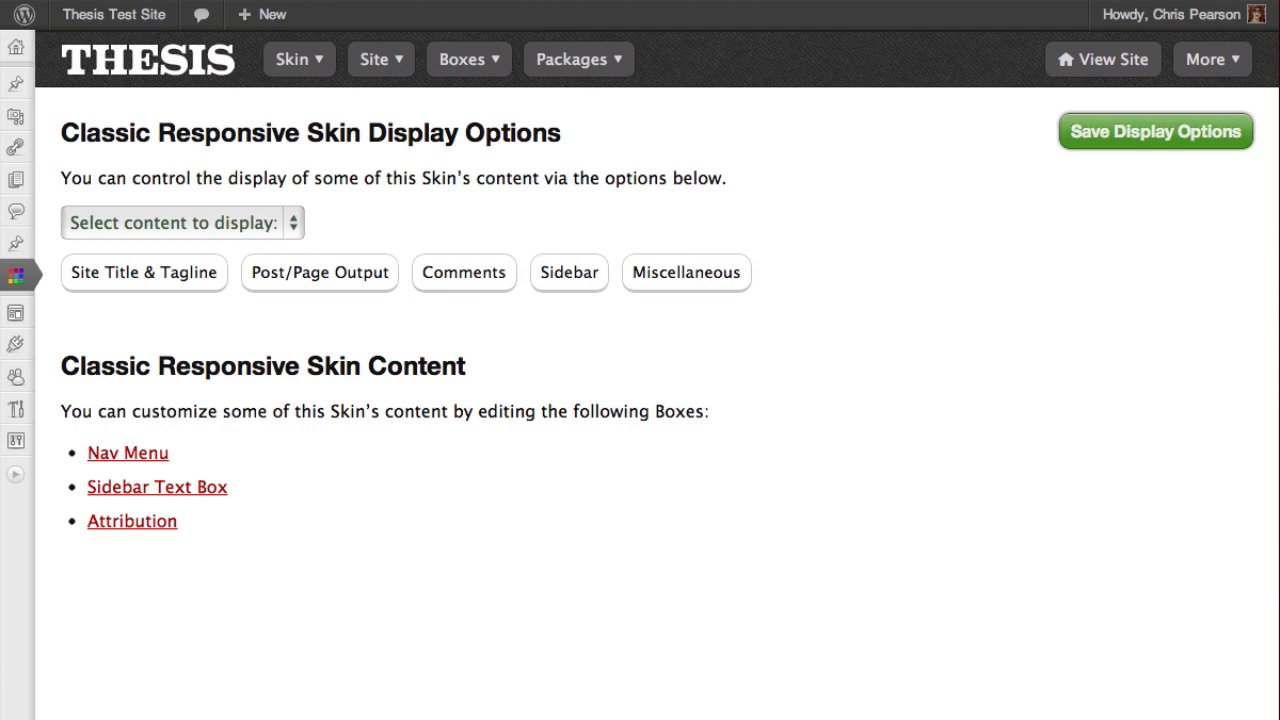
{"action": "mouse_move", "coordinate": [22, 285]}
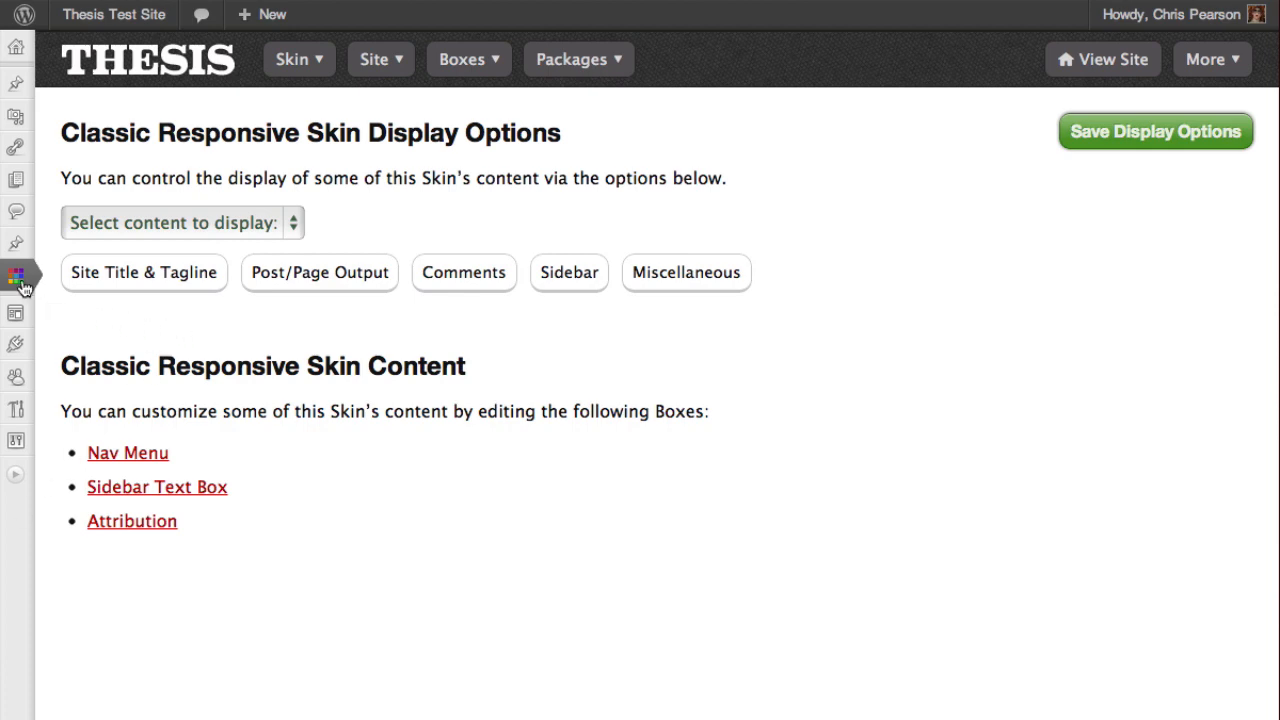
Navigate through the Thesis admin to the skin's content and display options page.
{"action": "left_click", "coordinate": [16, 274]}
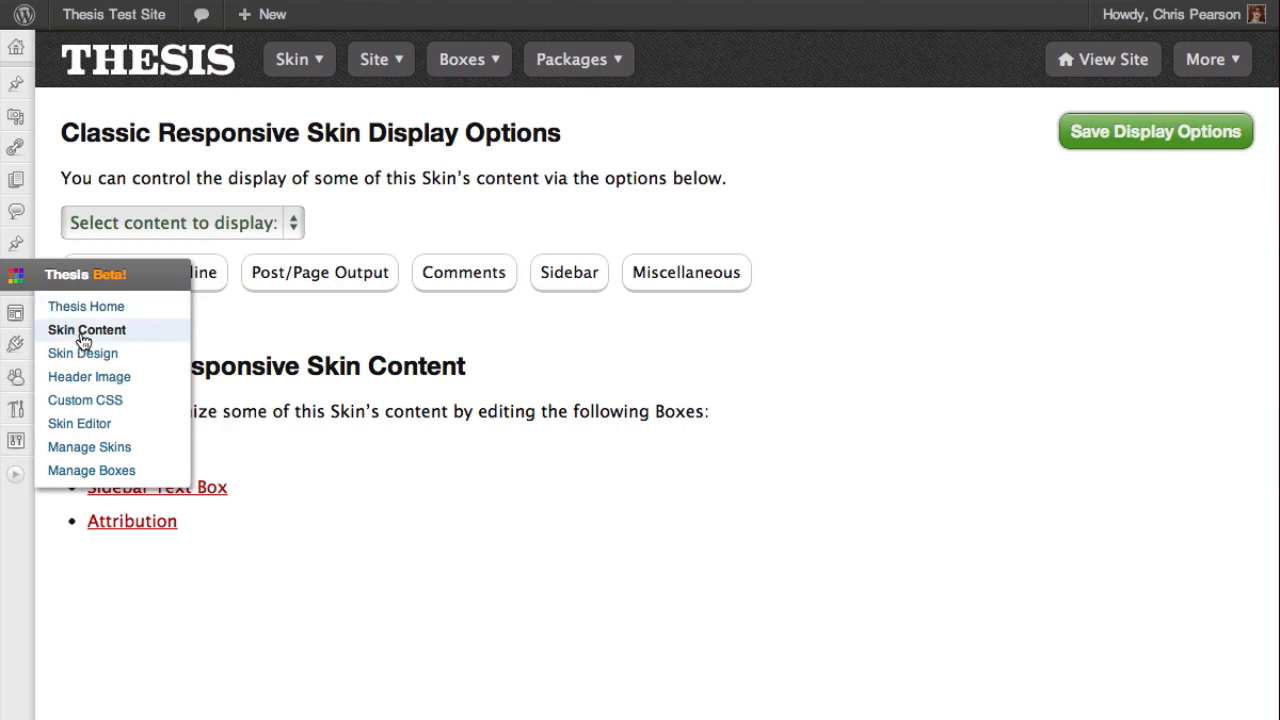
{"action": "left_click", "coordinate": [293, 59]}
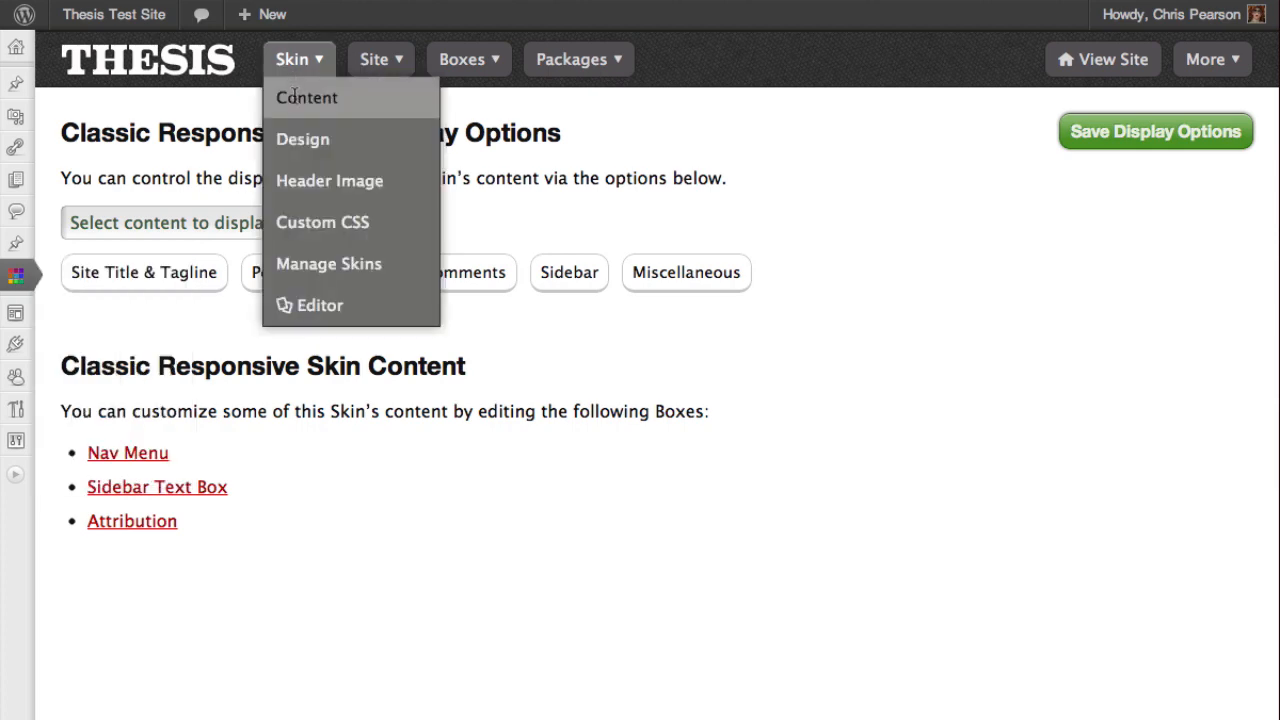
{"action": "left_click", "coordinate": [298, 59]}
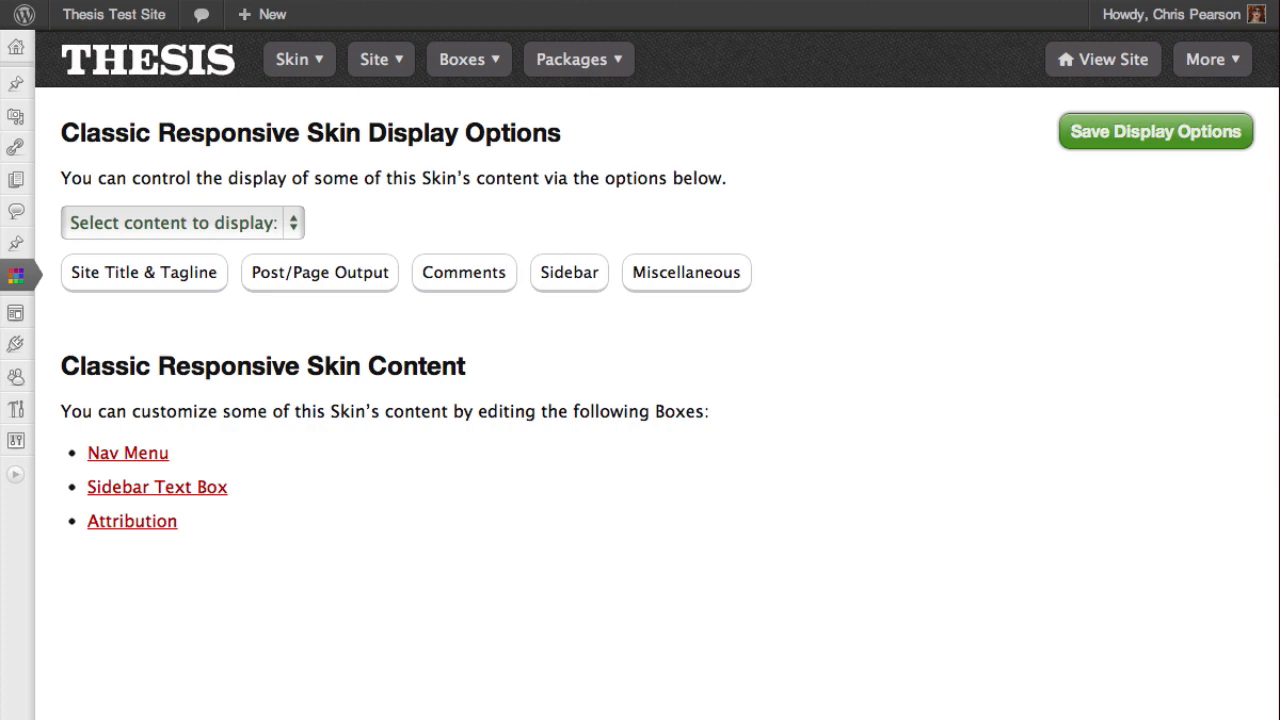
{"action": "mouse_move", "coordinate": [112, 88]}
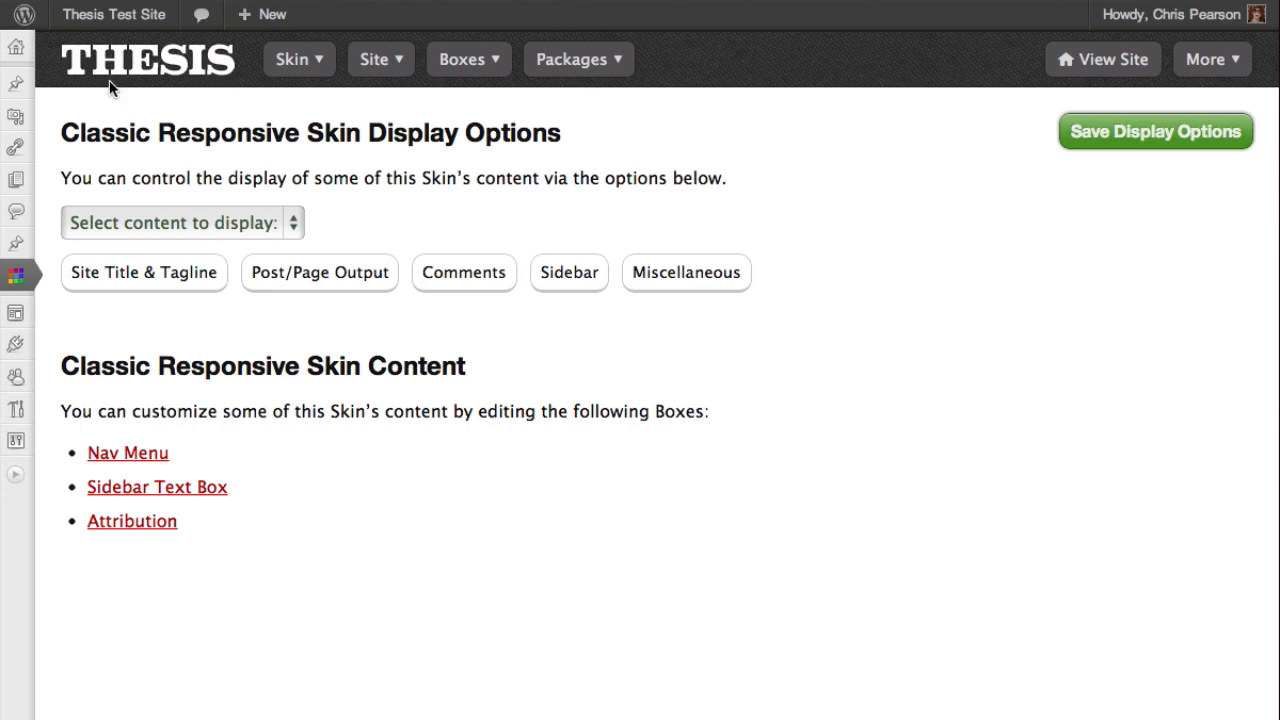
{"action": "mouse_move", "coordinate": [767, 143]}
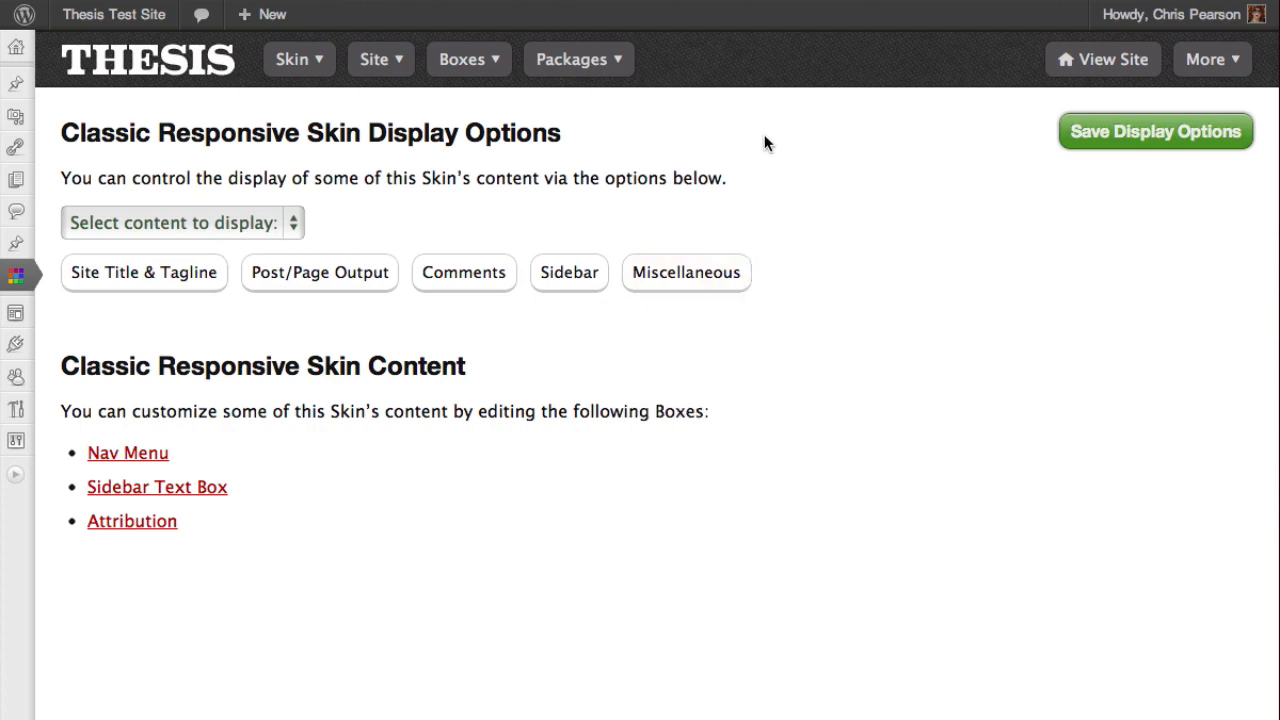
{"action": "mouse_move", "coordinate": [16, 177]}
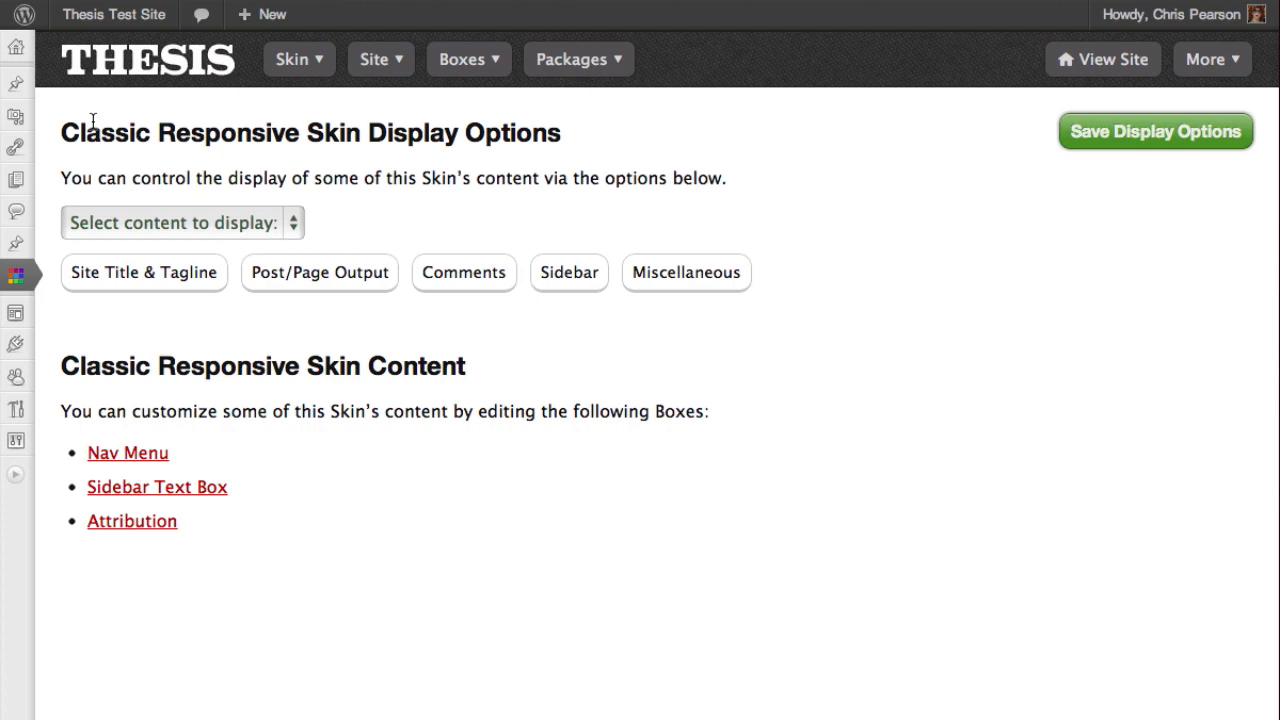
{"action": "left_click", "coordinate": [1155, 131]}
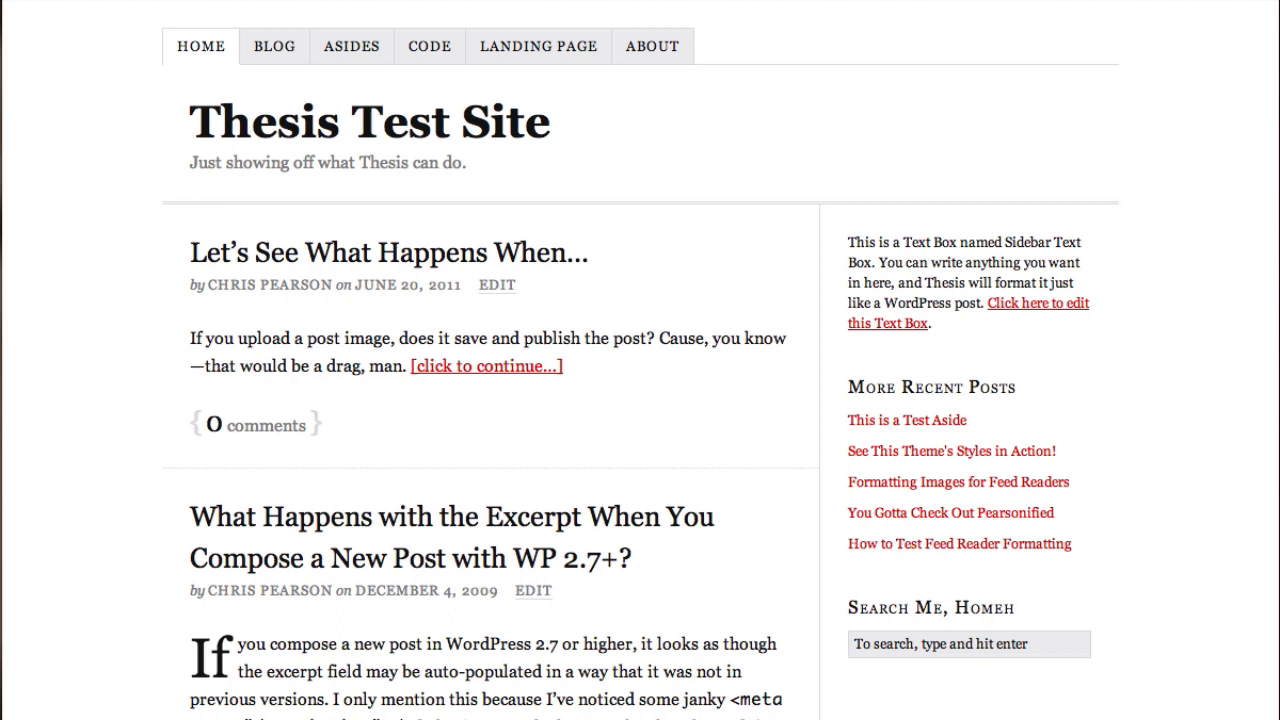
{"action": "mouse_move", "coordinate": [48, 45]}
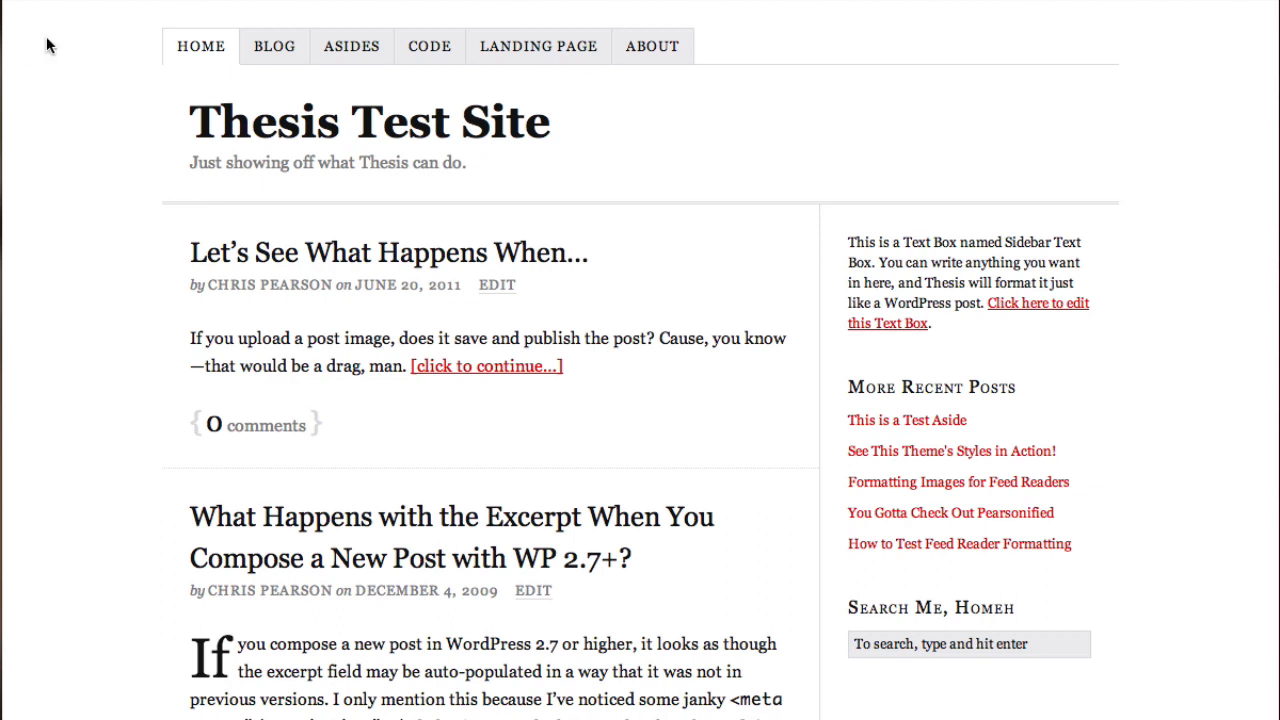
{"action": "mouse_move", "coordinate": [189, 38]}
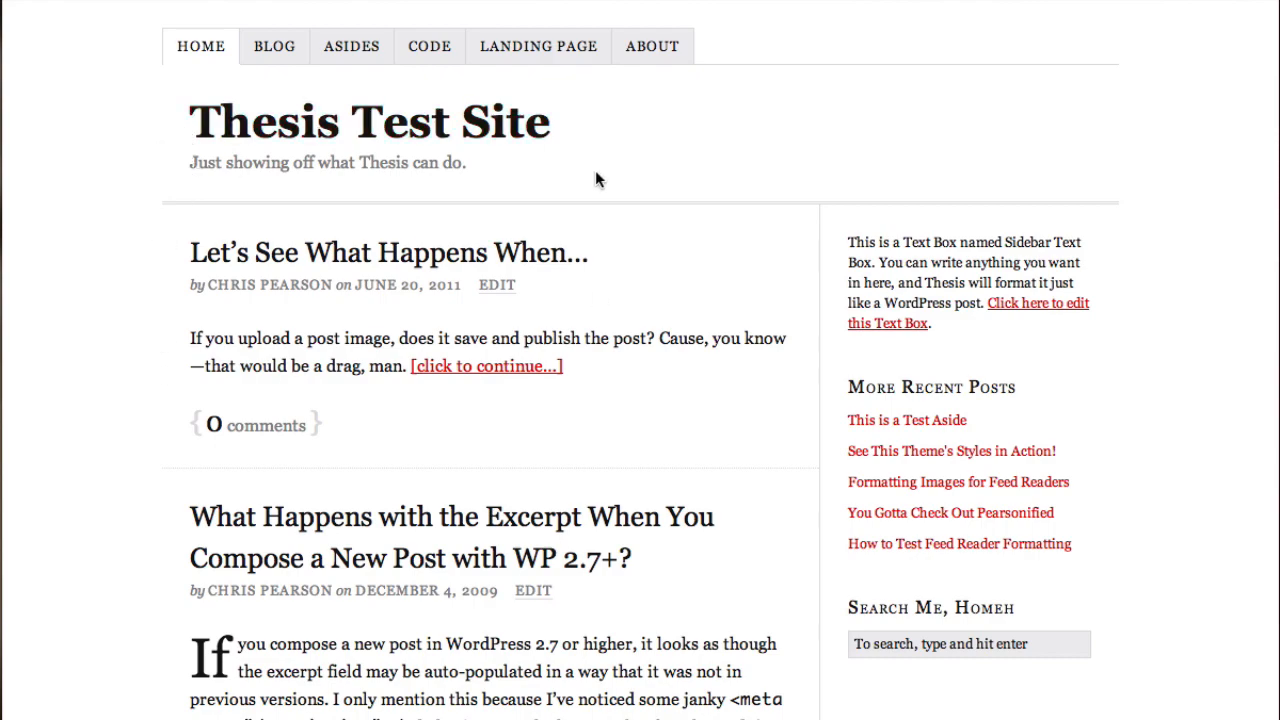
{"action": "mouse_move", "coordinate": [658, 663]}
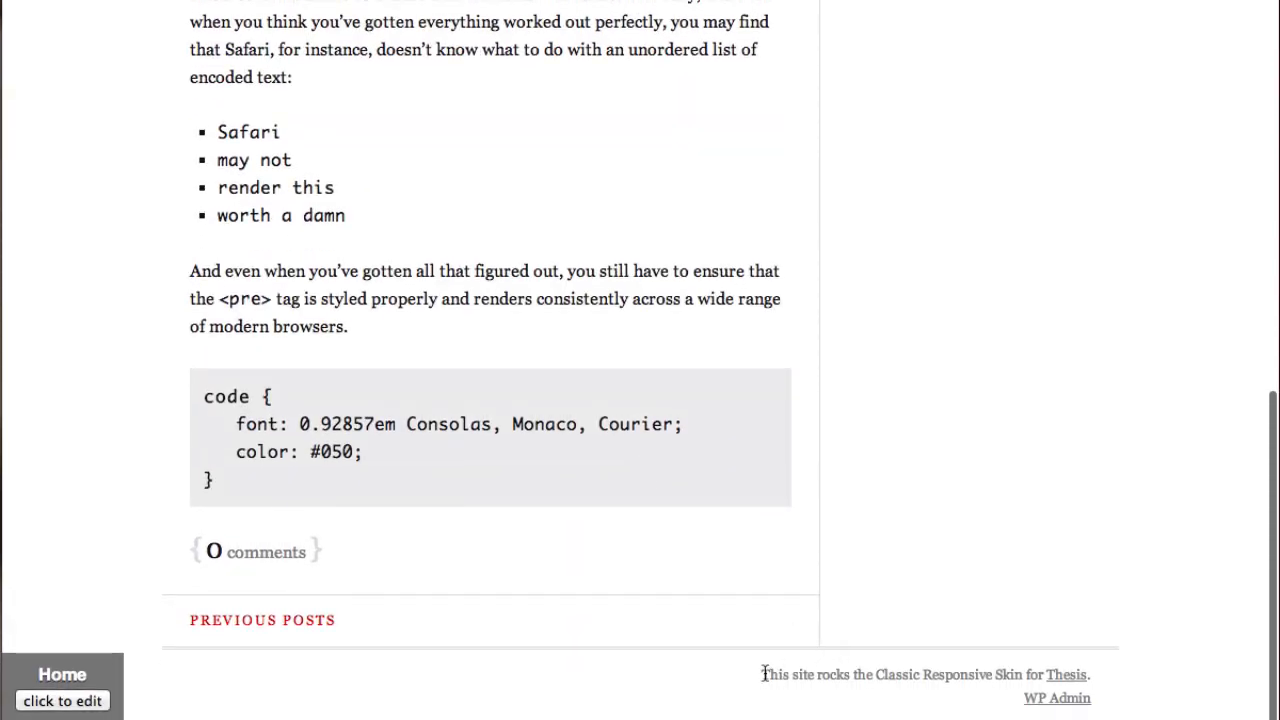
{"action": "mouse_move", "coordinate": [977, 671]}
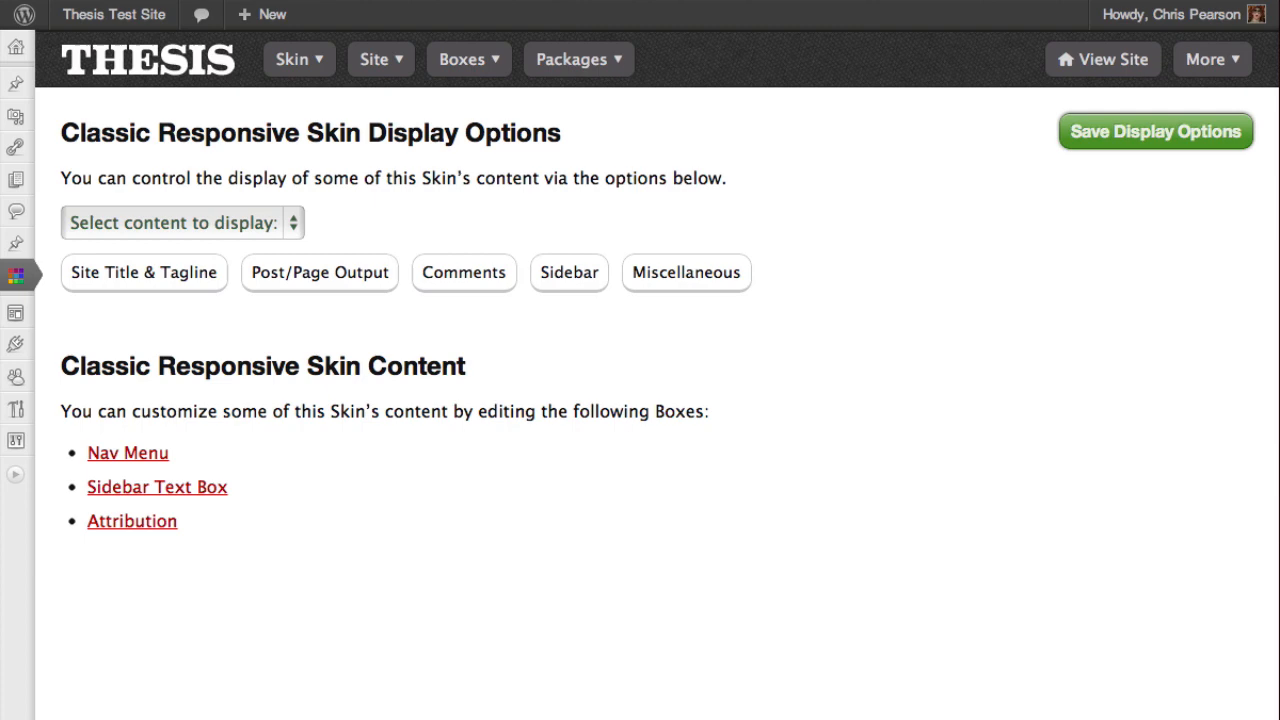
{"action": "mouse_move", "coordinate": [351, 168]}
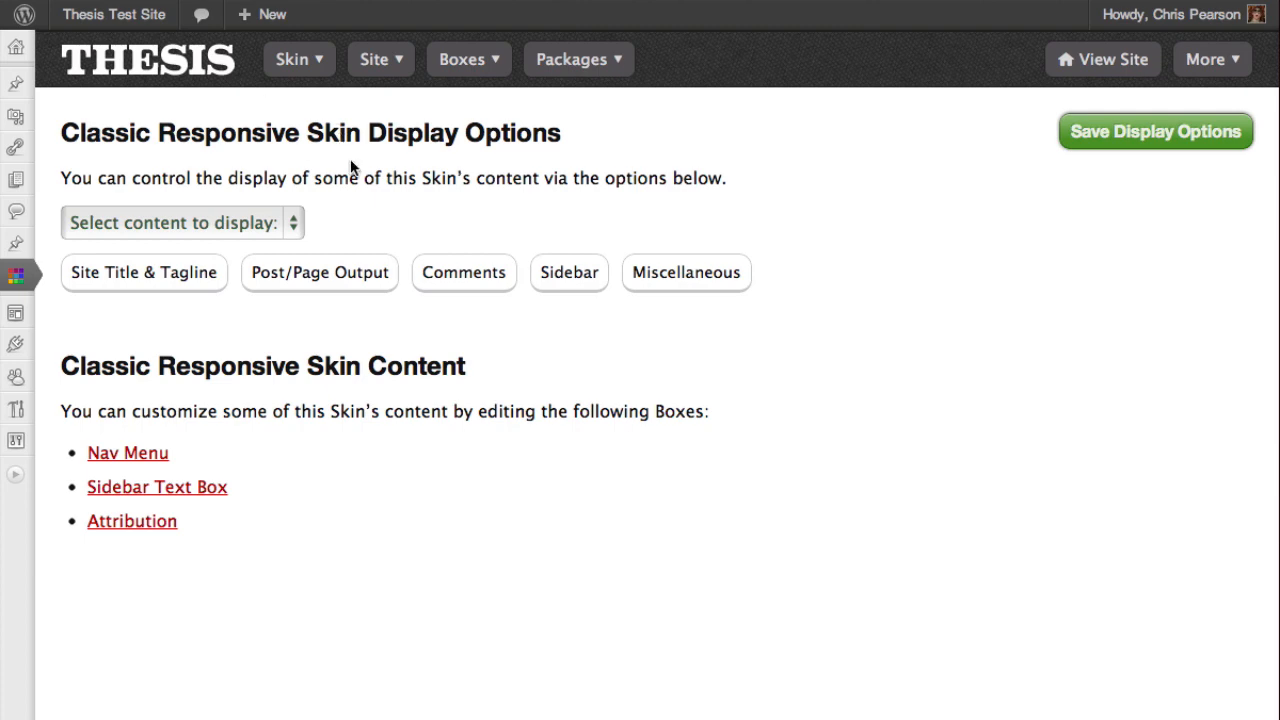
Enable Author avatar and Author description in Post/Page Output, then preview the live site.
{"action": "left_click", "coordinate": [143, 272]}
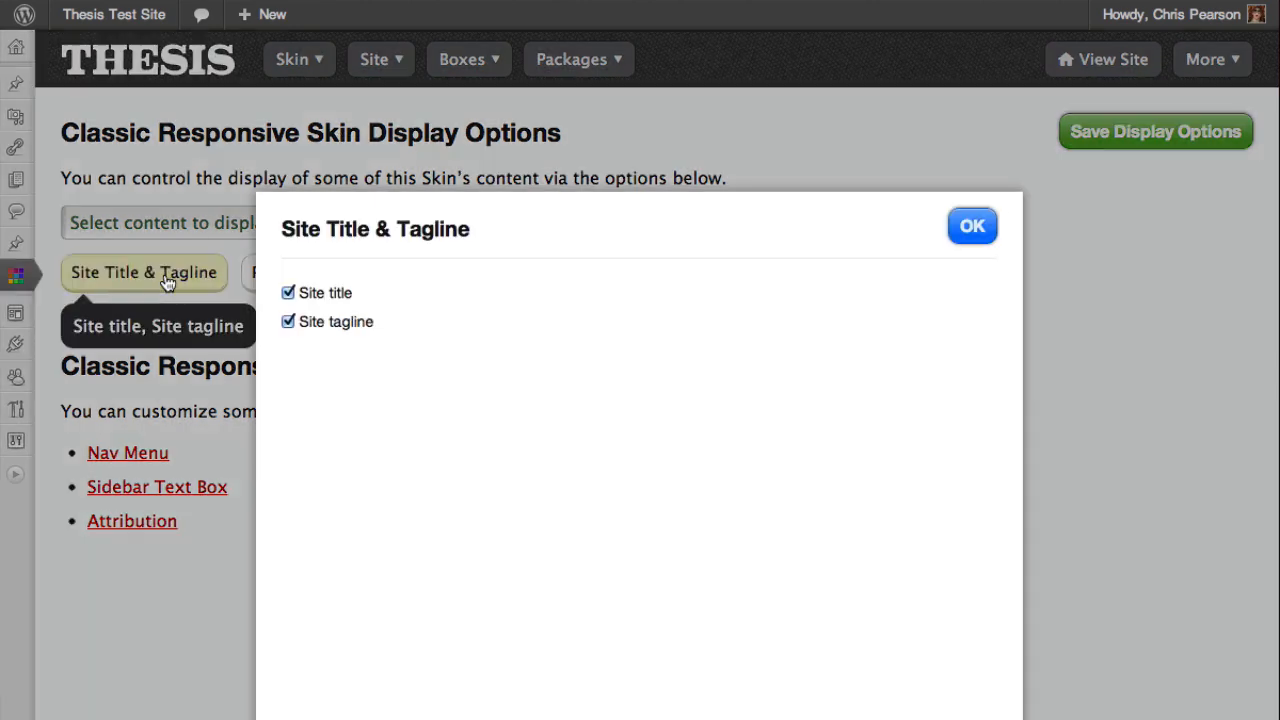
{"action": "left_click", "coordinate": [288, 321]}
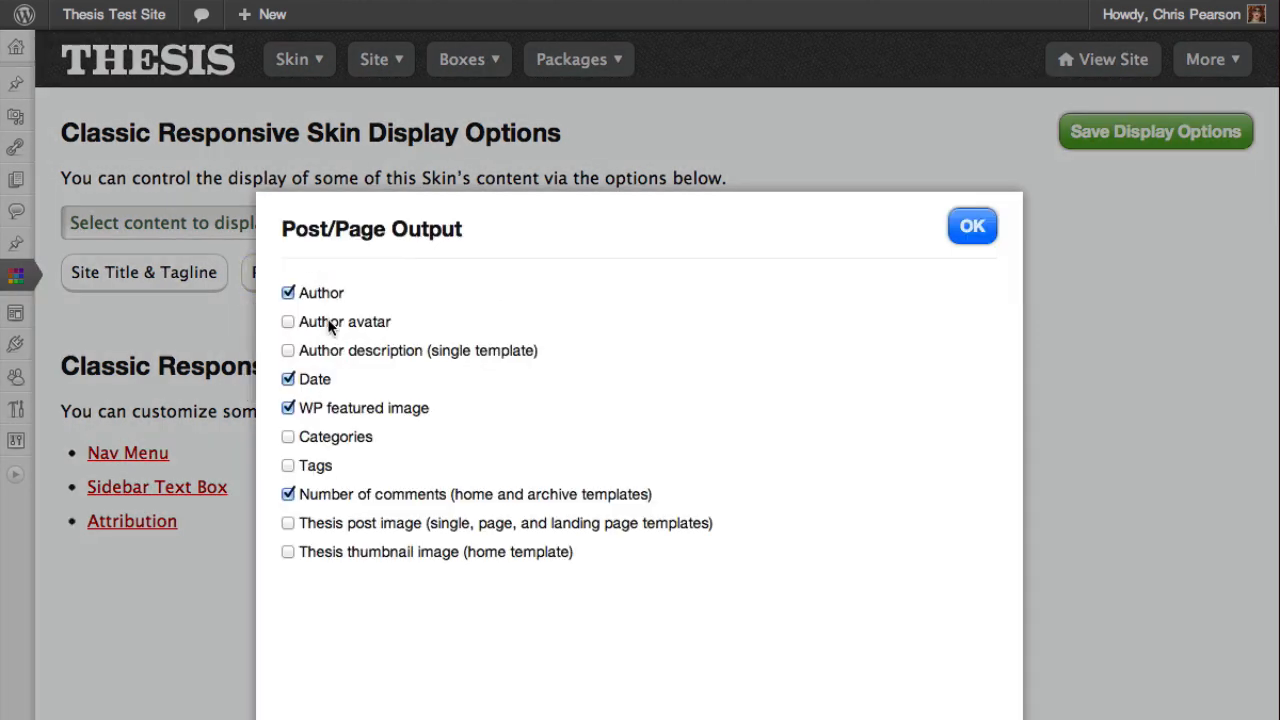
{"action": "left_click", "coordinate": [288, 321]}
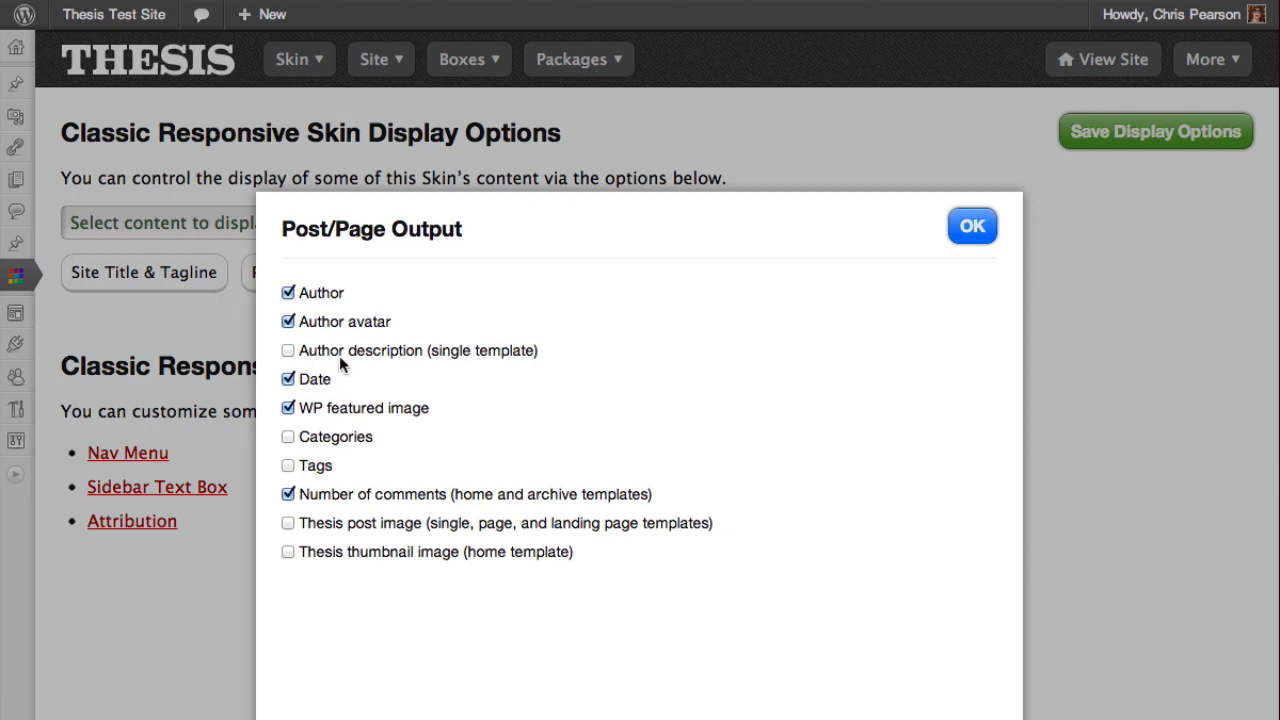
{"action": "left_click", "coordinate": [288, 350]}
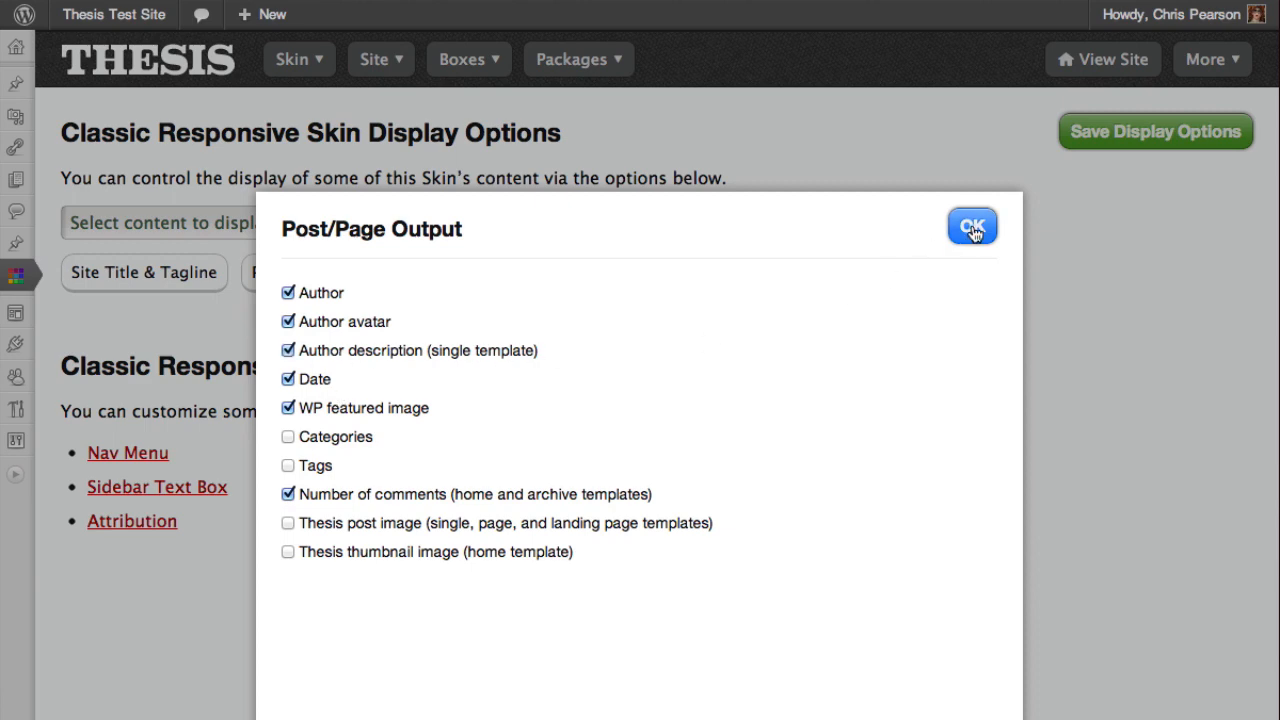
{"action": "left_click", "coordinate": [970, 225]}
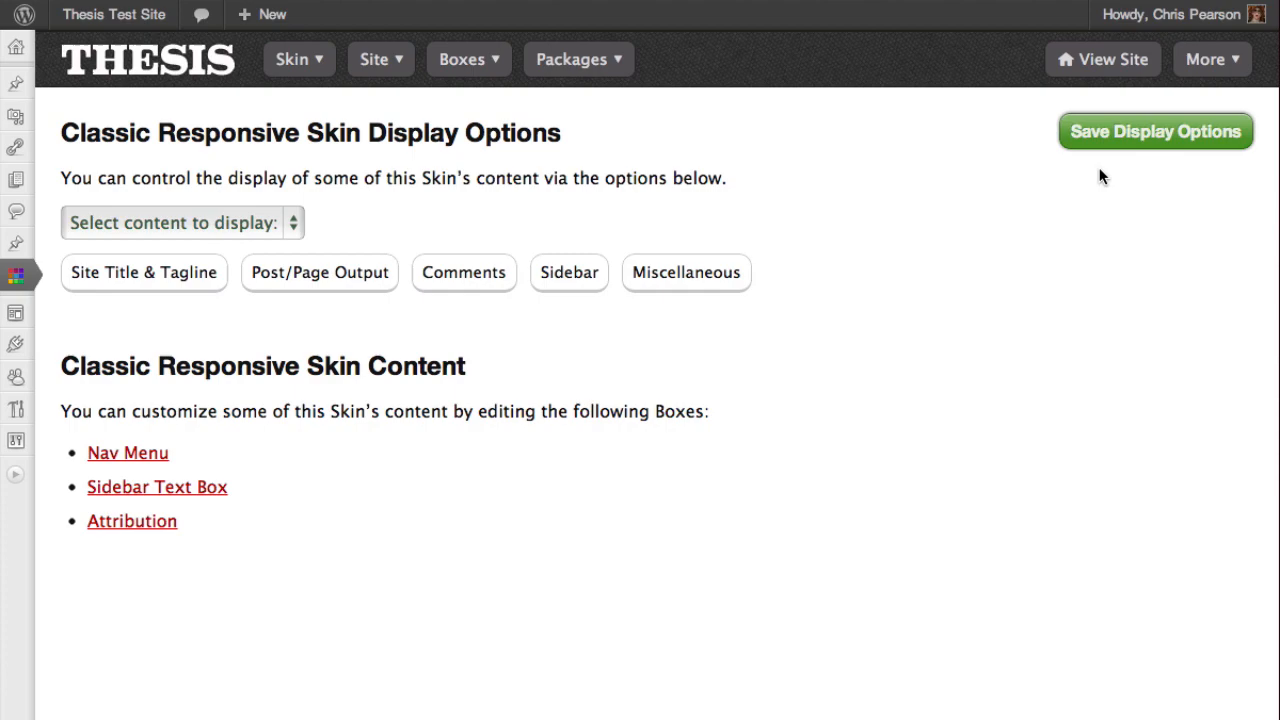
{"action": "mouse_move", "coordinate": [450, 33]}
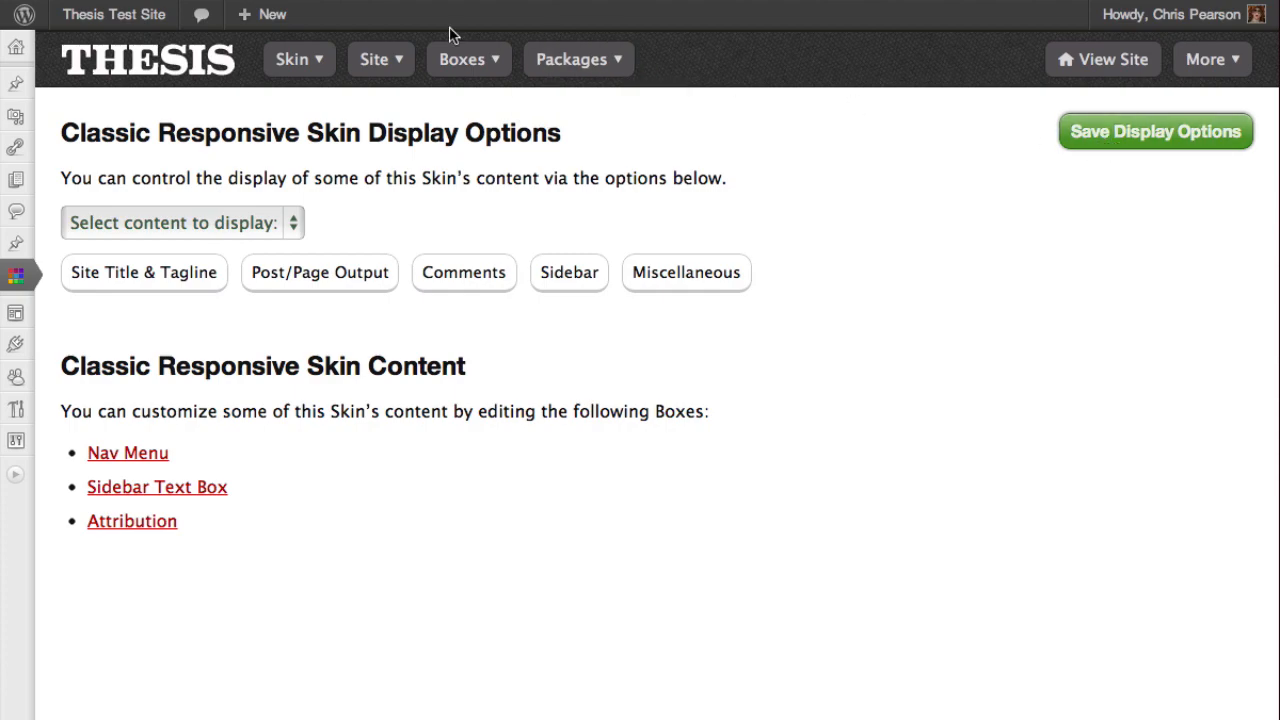
{"action": "left_click", "coordinate": [1102, 59]}
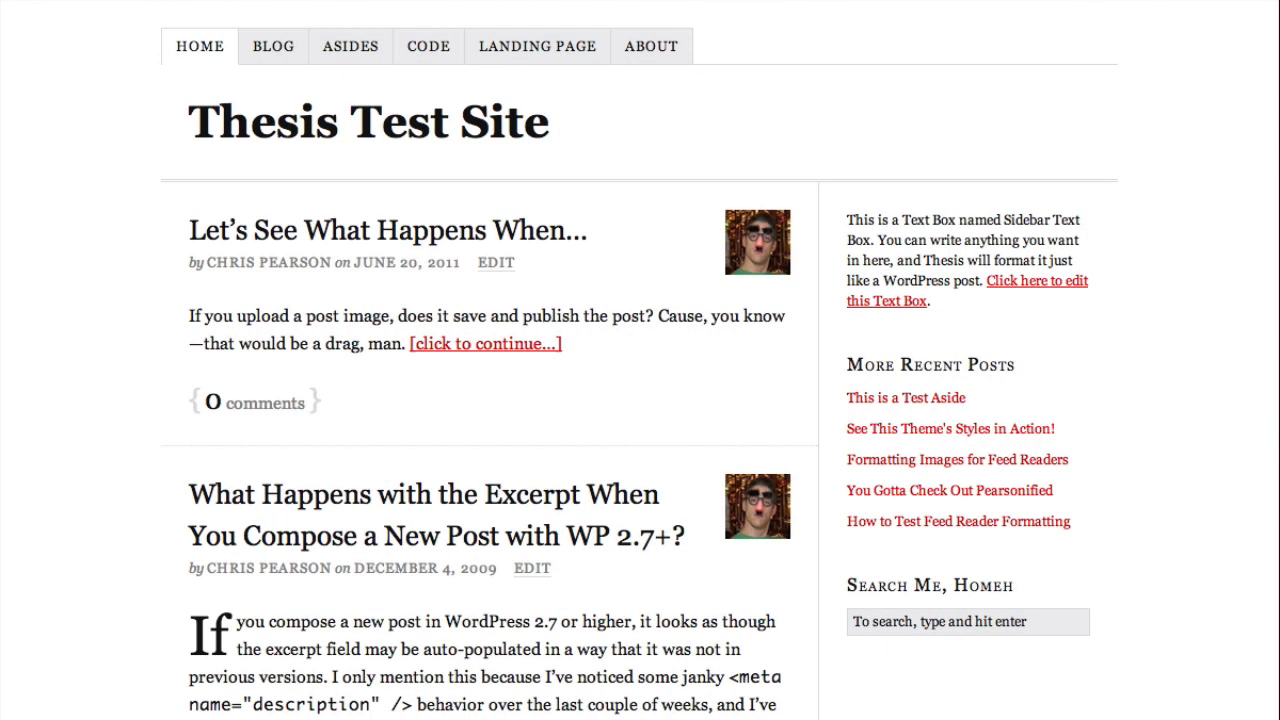
{"action": "mouse_move", "coordinate": [208, 160]}
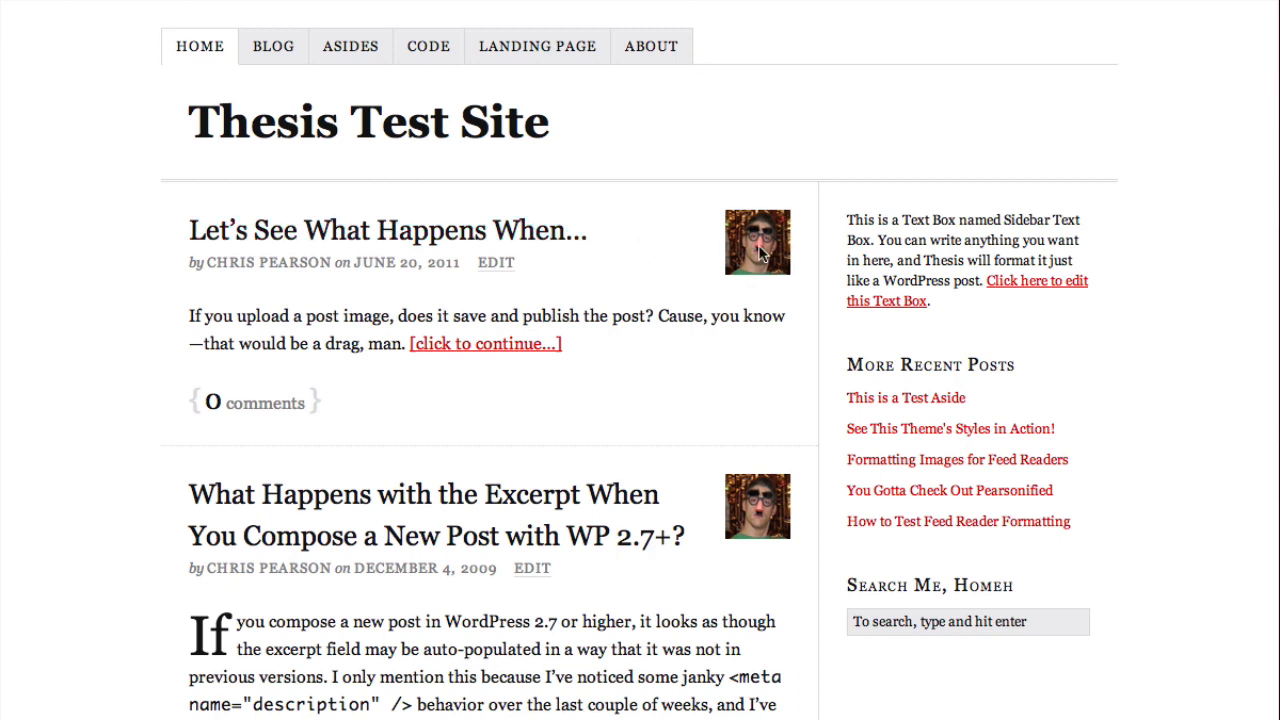
{"action": "mouse_move", "coordinate": [489, 461]}
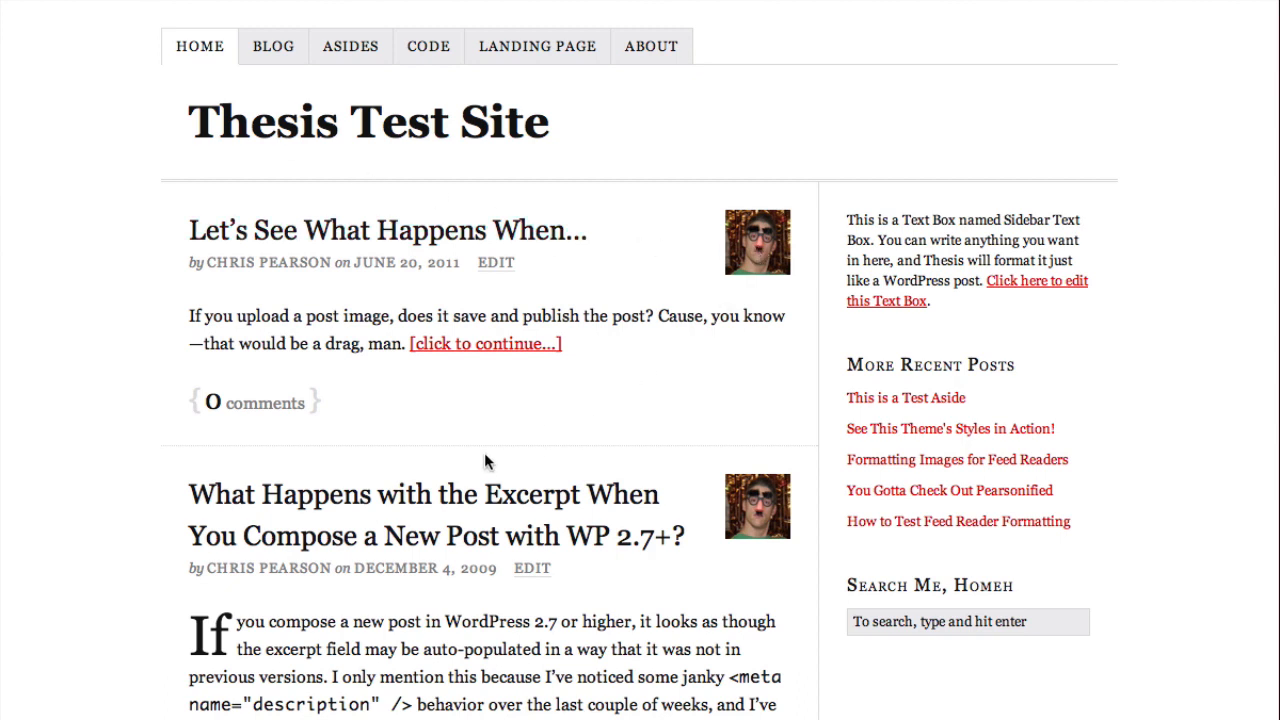
Scroll down the live post to check the author bio box with avatar.
{"action": "scroll", "scroll_direction": "down", "scroll_amount": 3}
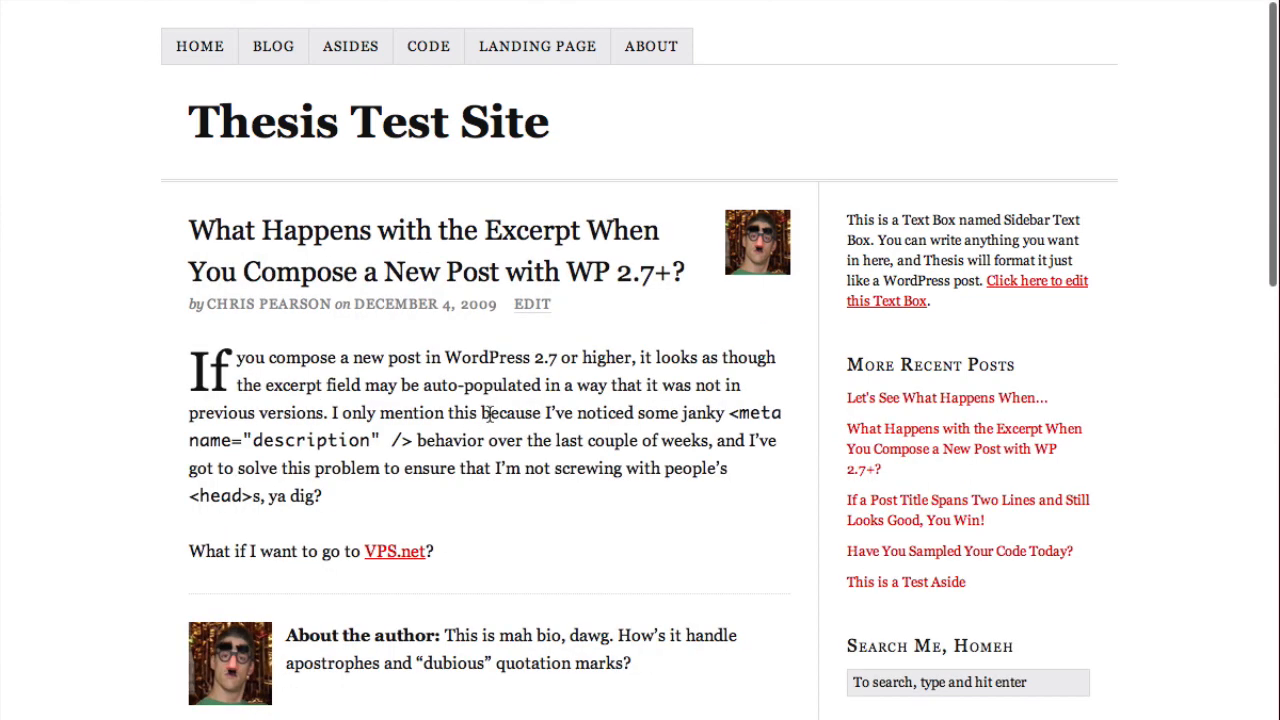
{"action": "mouse_move", "coordinate": [638, 608]}
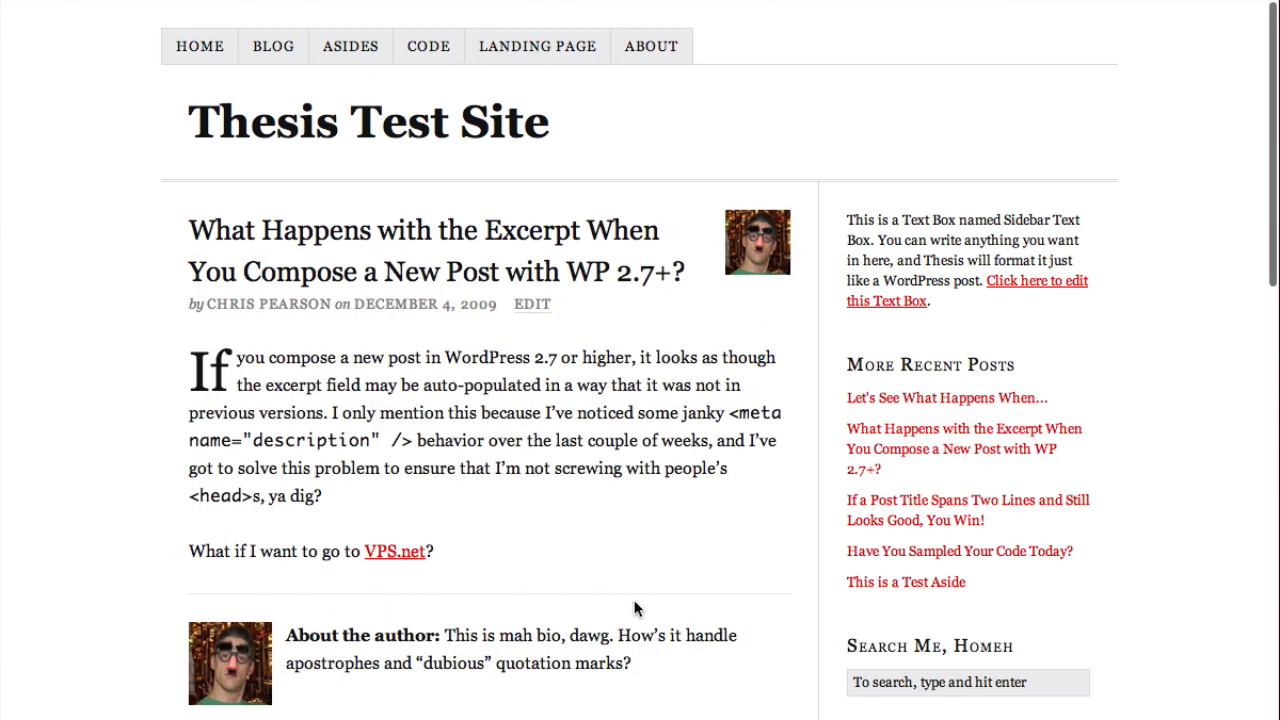
{"action": "mouse_move", "coordinate": [170, 605]}
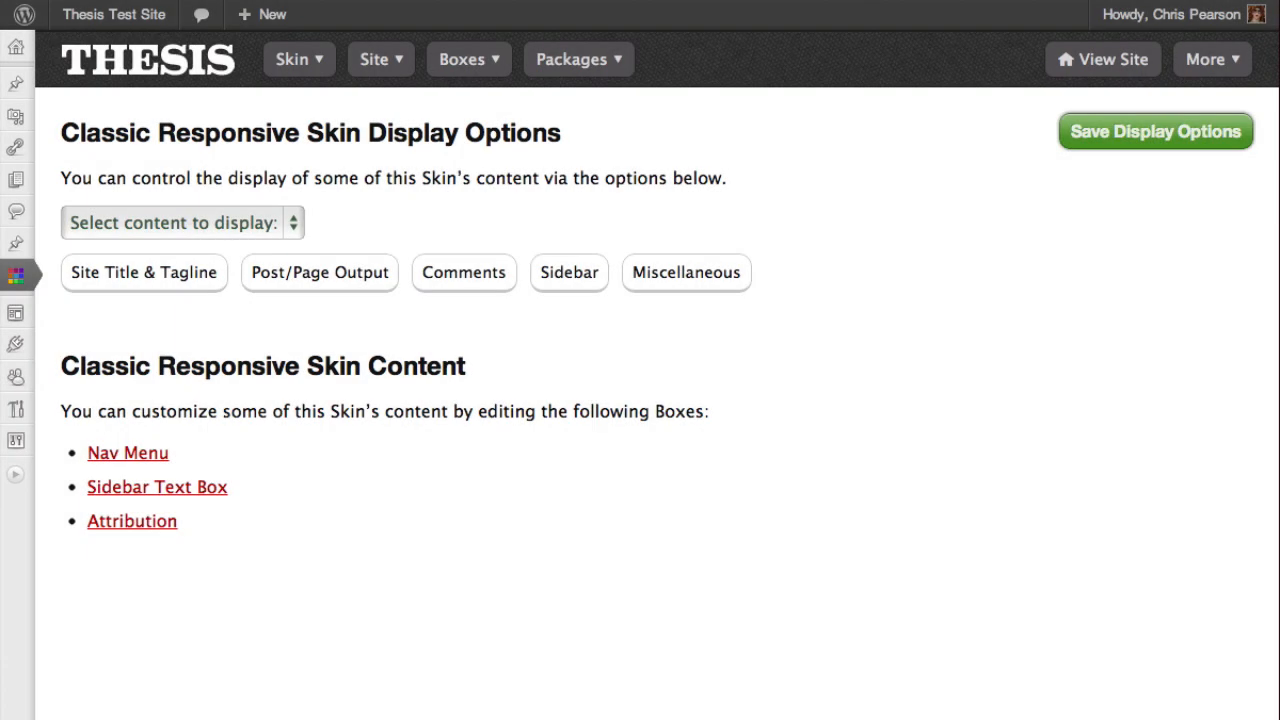
{"action": "mouse_move", "coordinate": [540, 381]}
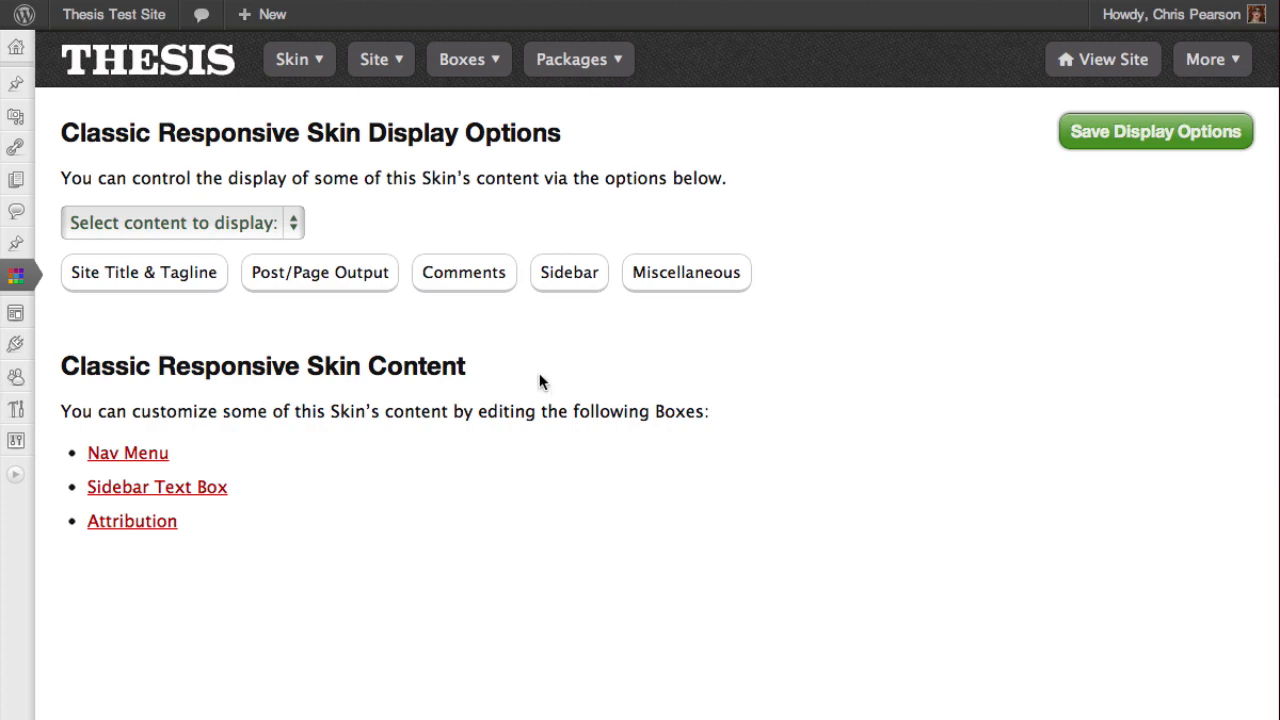
{"action": "mouse_move", "coordinate": [452, 340]}
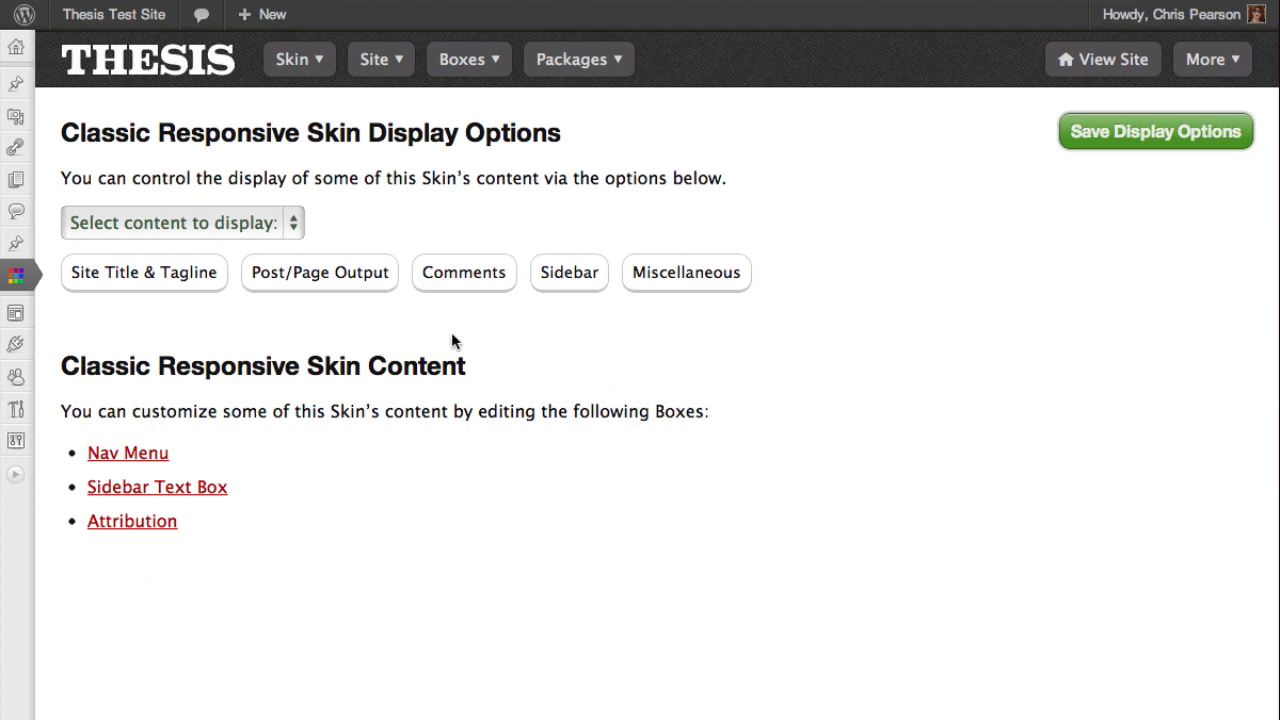
{"action": "mouse_move", "coordinate": [128, 453]}
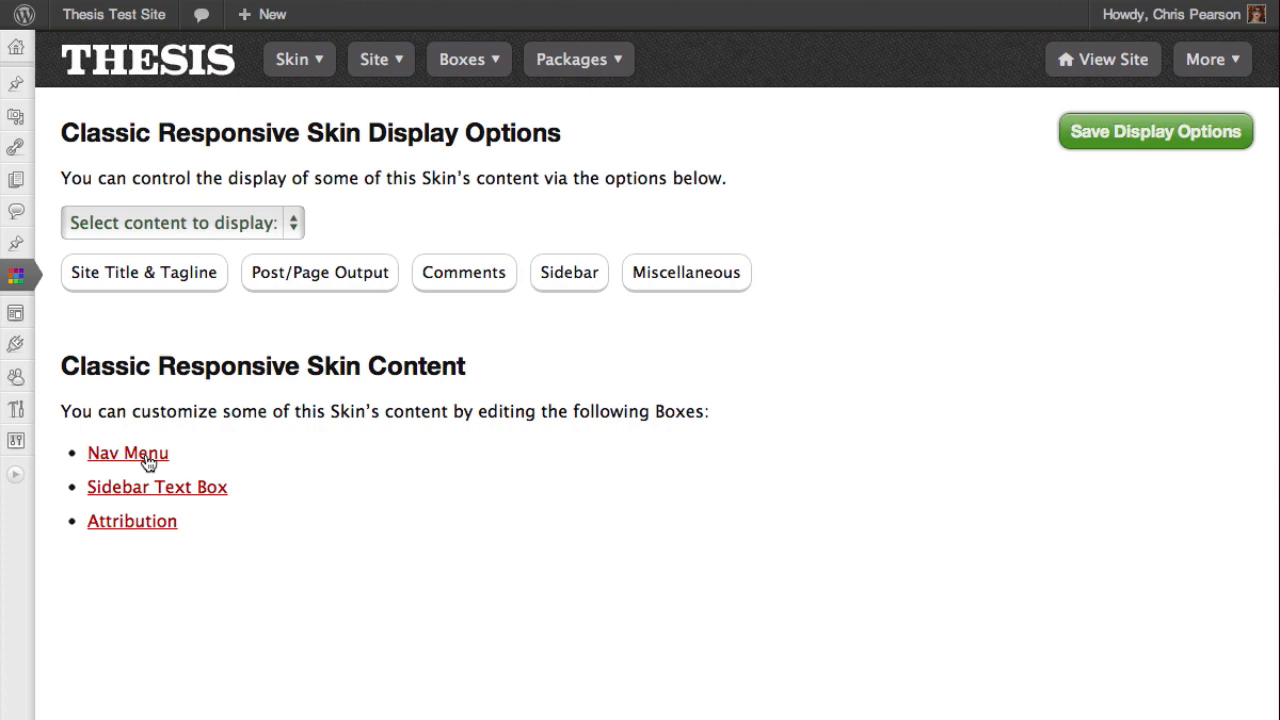
{"action": "mouse_move", "coordinate": [211, 481]}
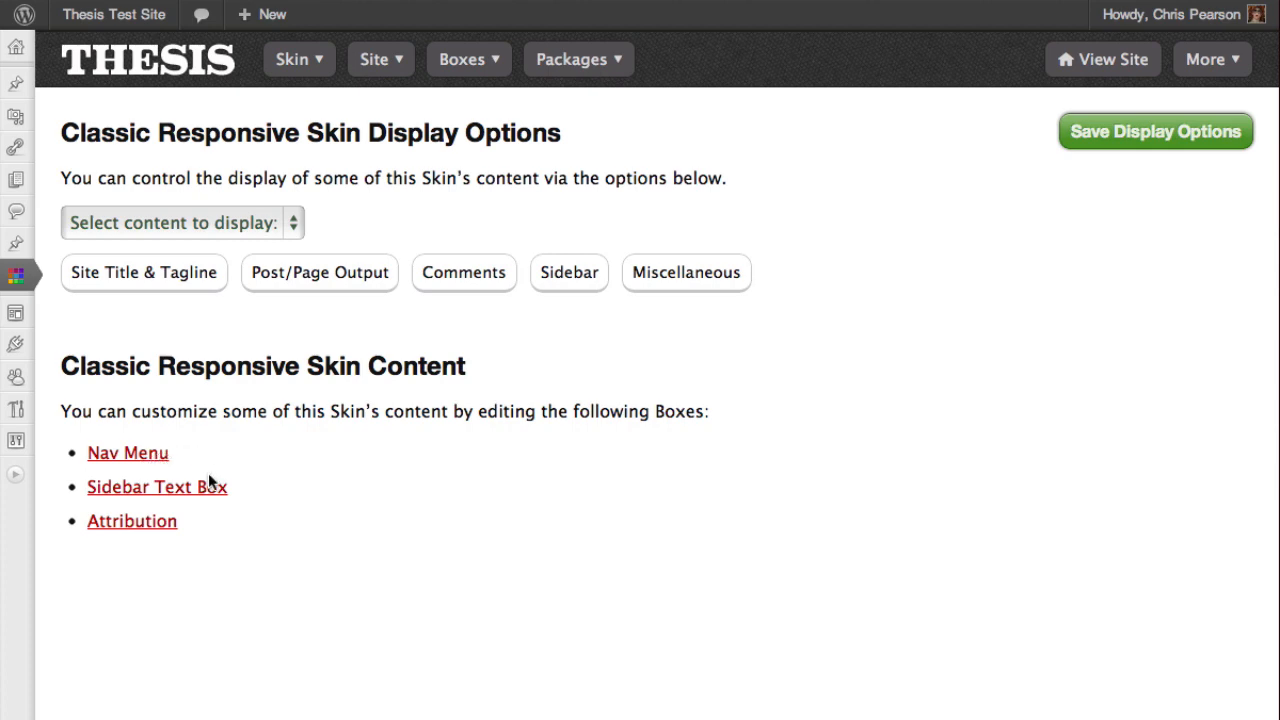
{"action": "mouse_move", "coordinate": [150, 527]}
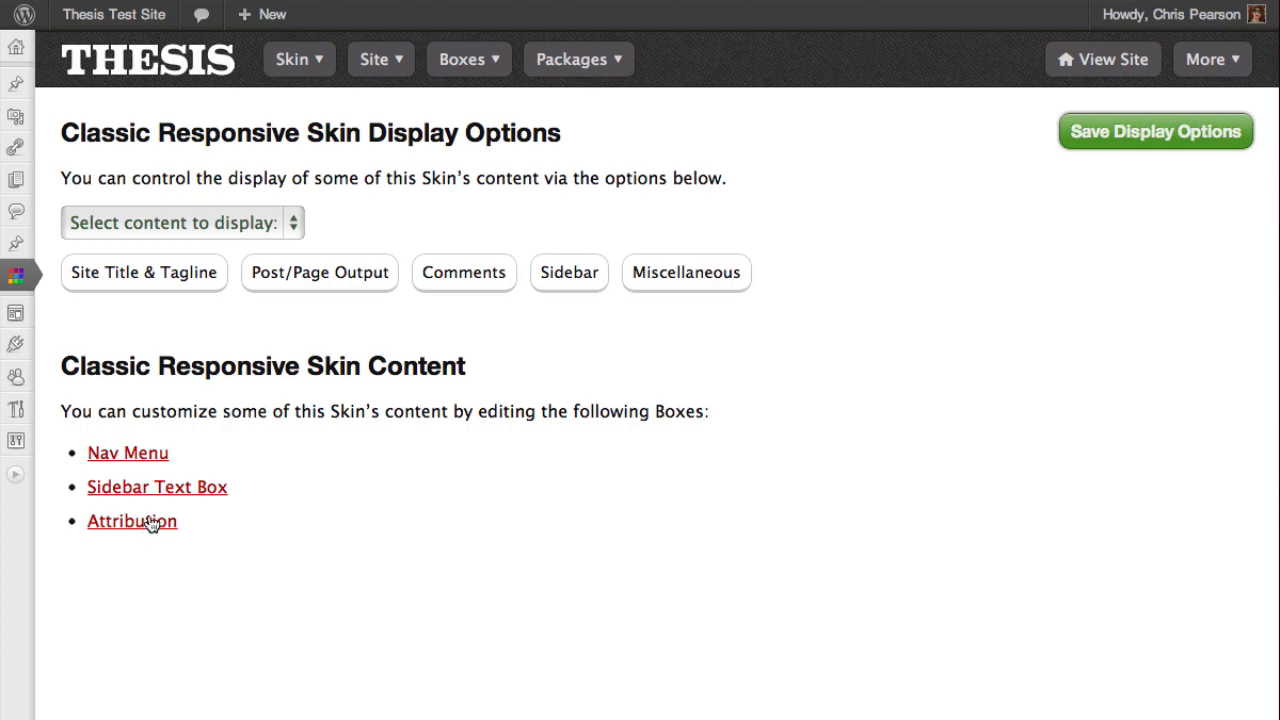
{"action": "mouse_move", "coordinate": [152, 494]}
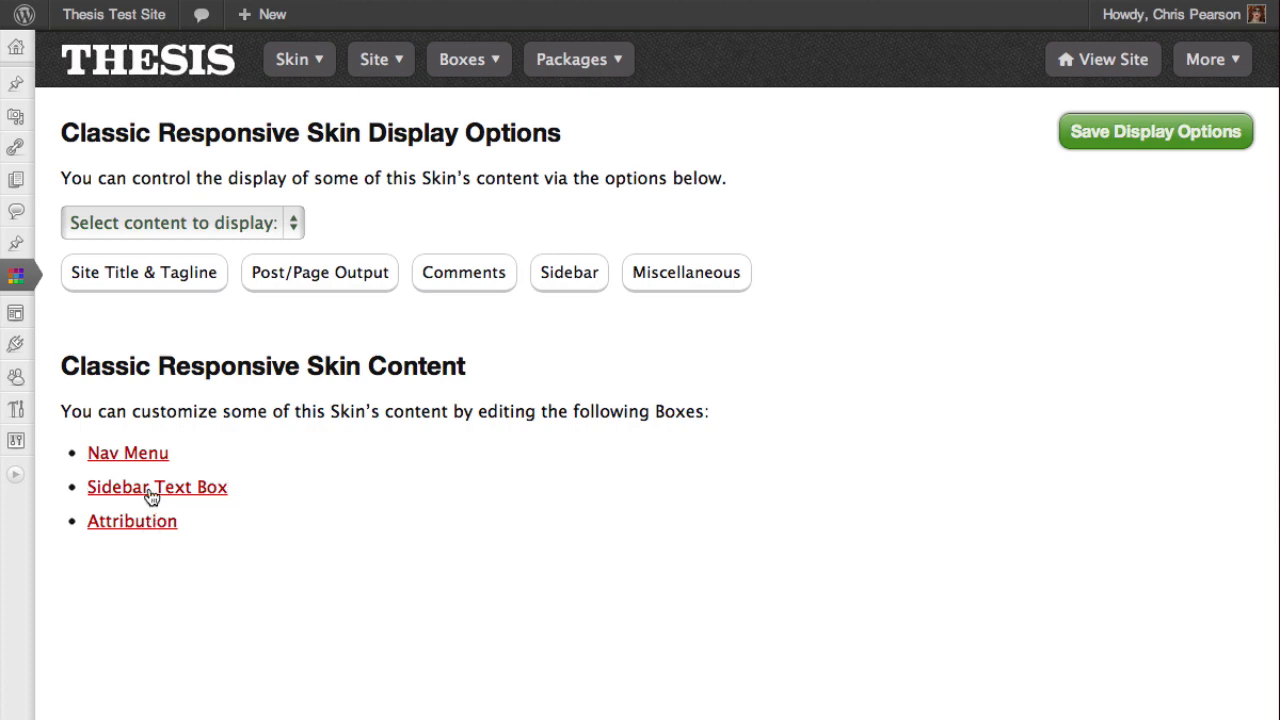
Set the Sidebar Text Box to 'Wow, Thesis makes it really easy to edit your content.' and save.
{"action": "left_click", "coordinate": [157, 487]}
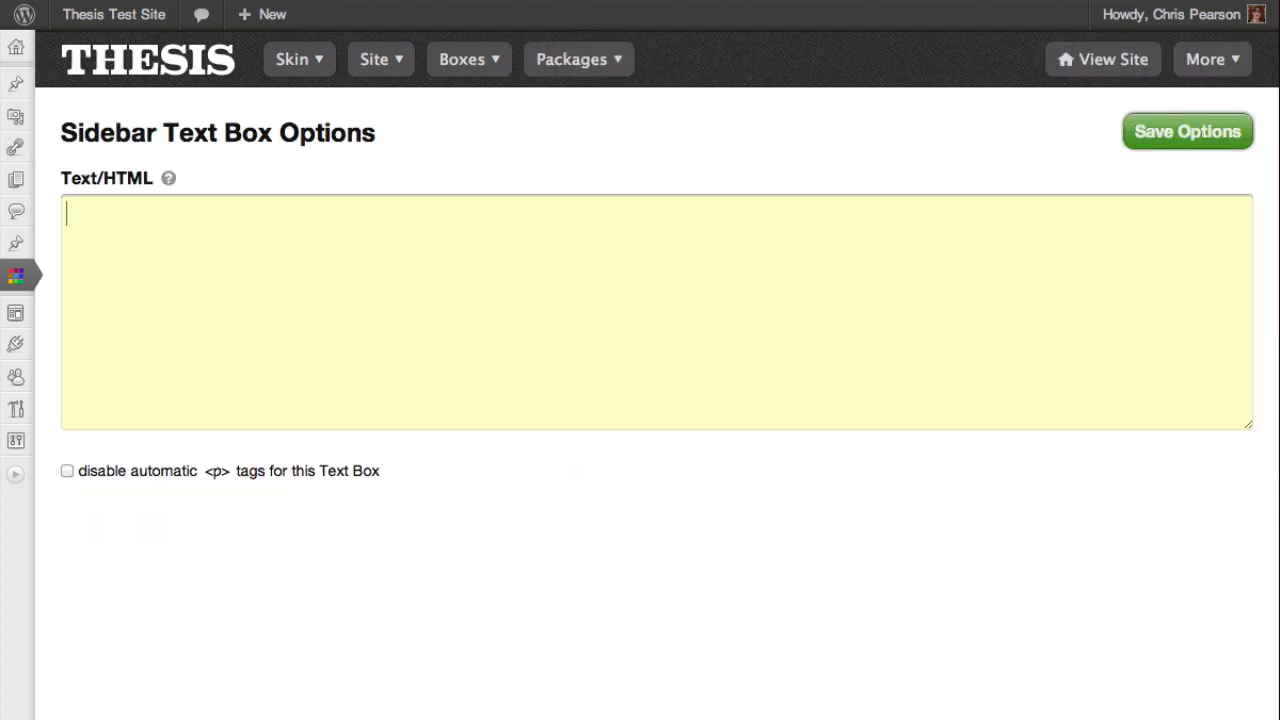
{"action": "type", "text": "Wow, Thesis makes"}
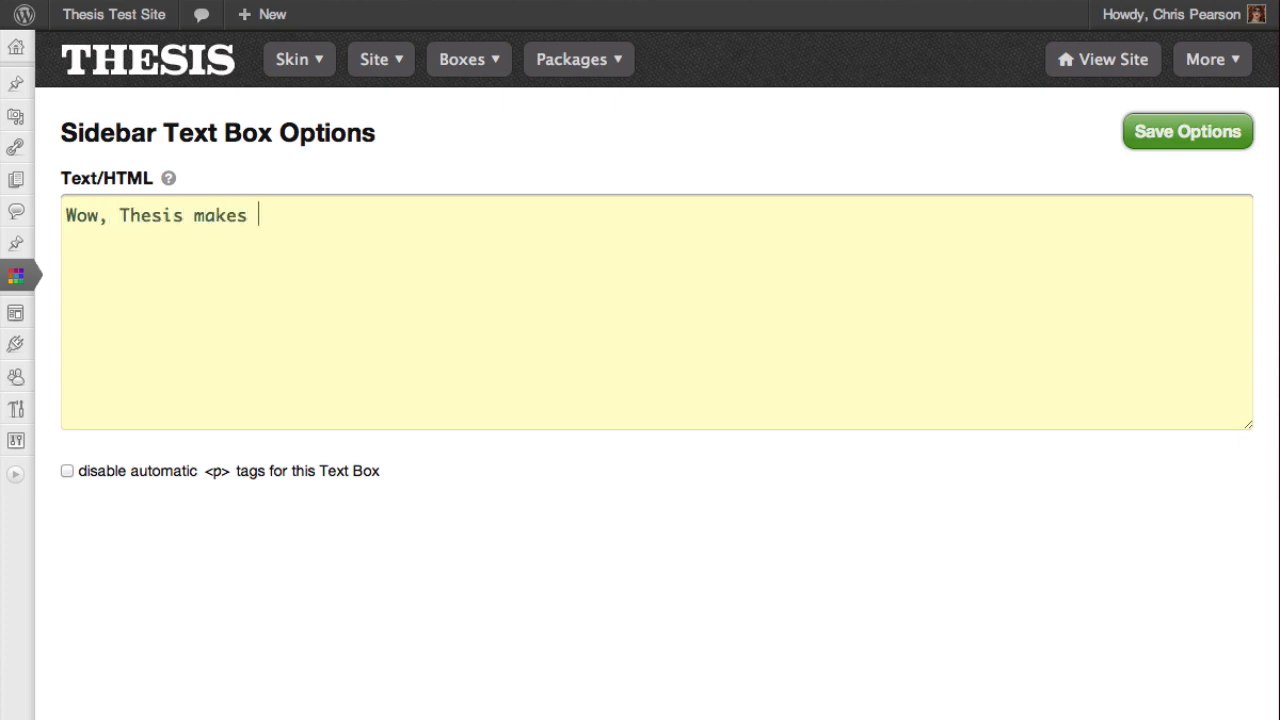
{"action": "type", "text": "it really easy to"}
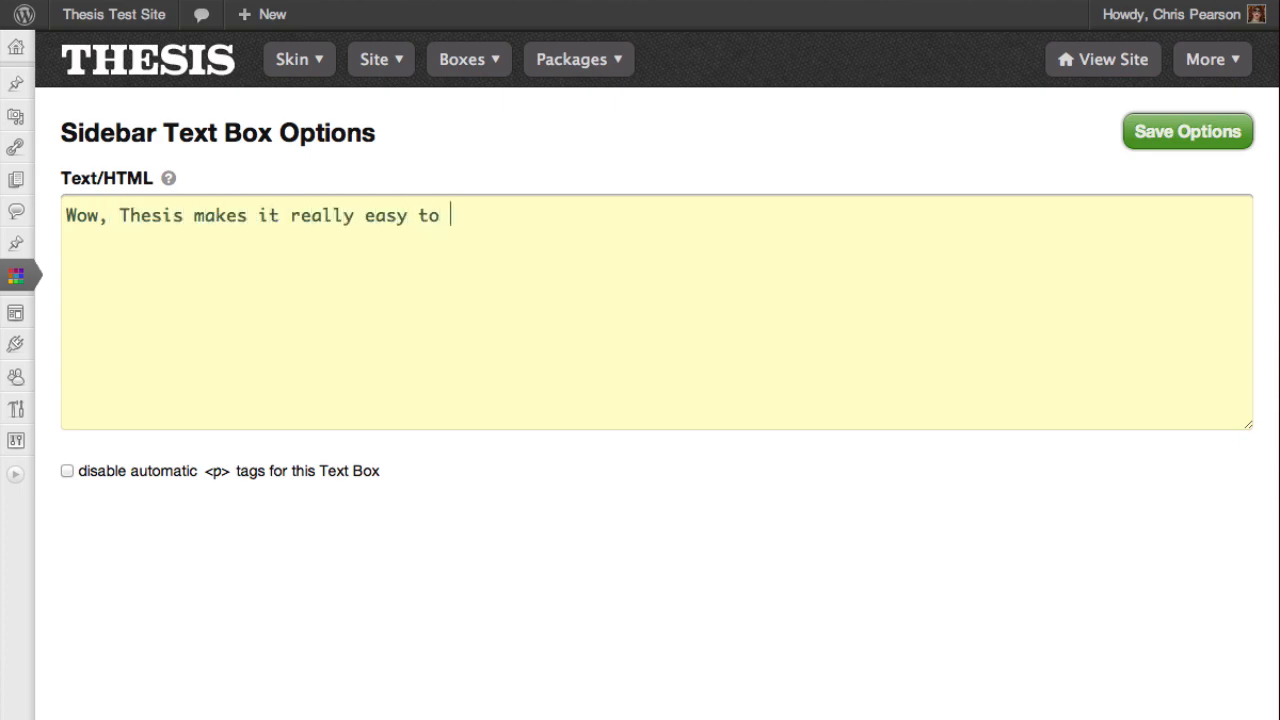
{"action": "type", "text": "edit your content."}
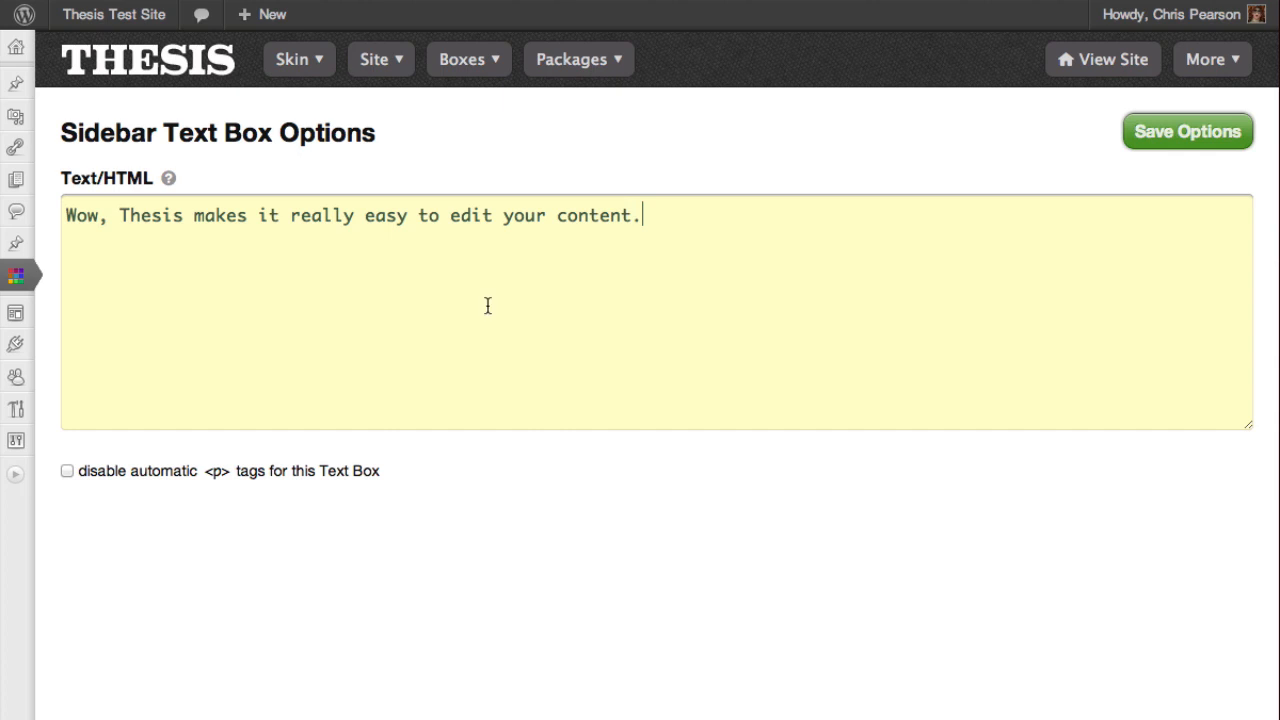
{"action": "left_click", "coordinate": [1187, 131]}
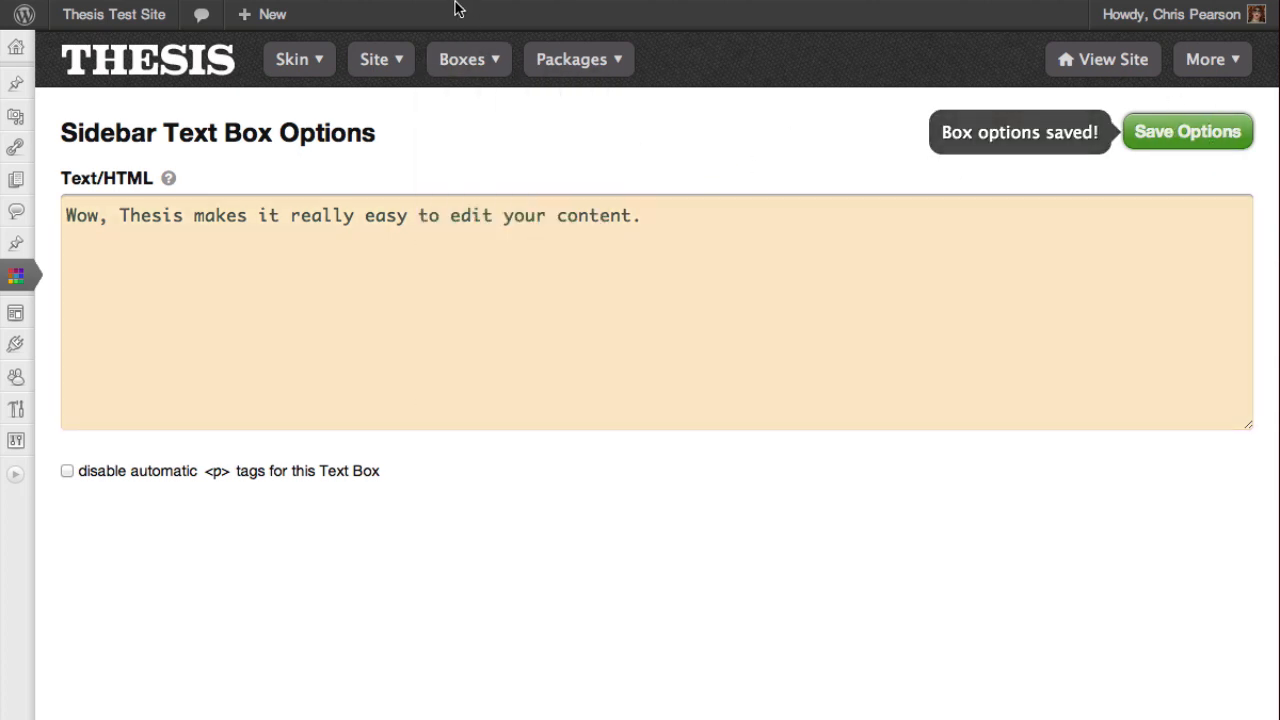
{"action": "left_click", "coordinate": [1102, 59]}
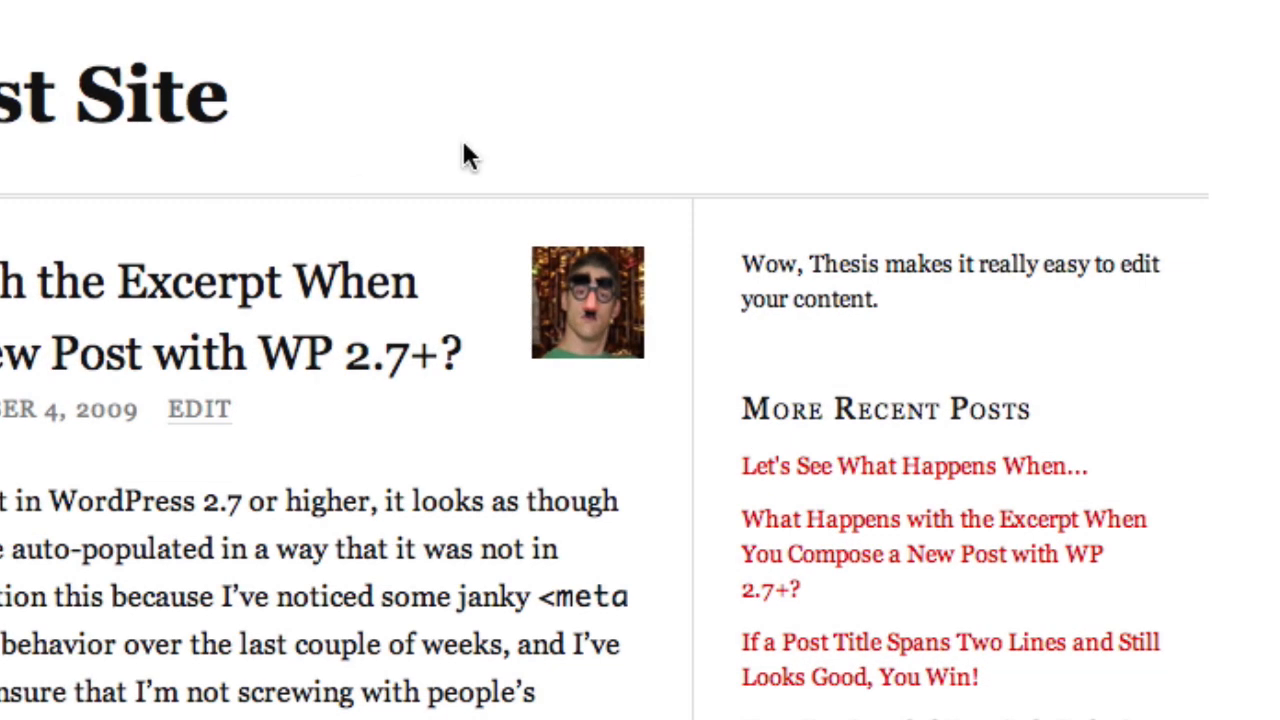
{"action": "mouse_move", "coordinate": [790, 330]}
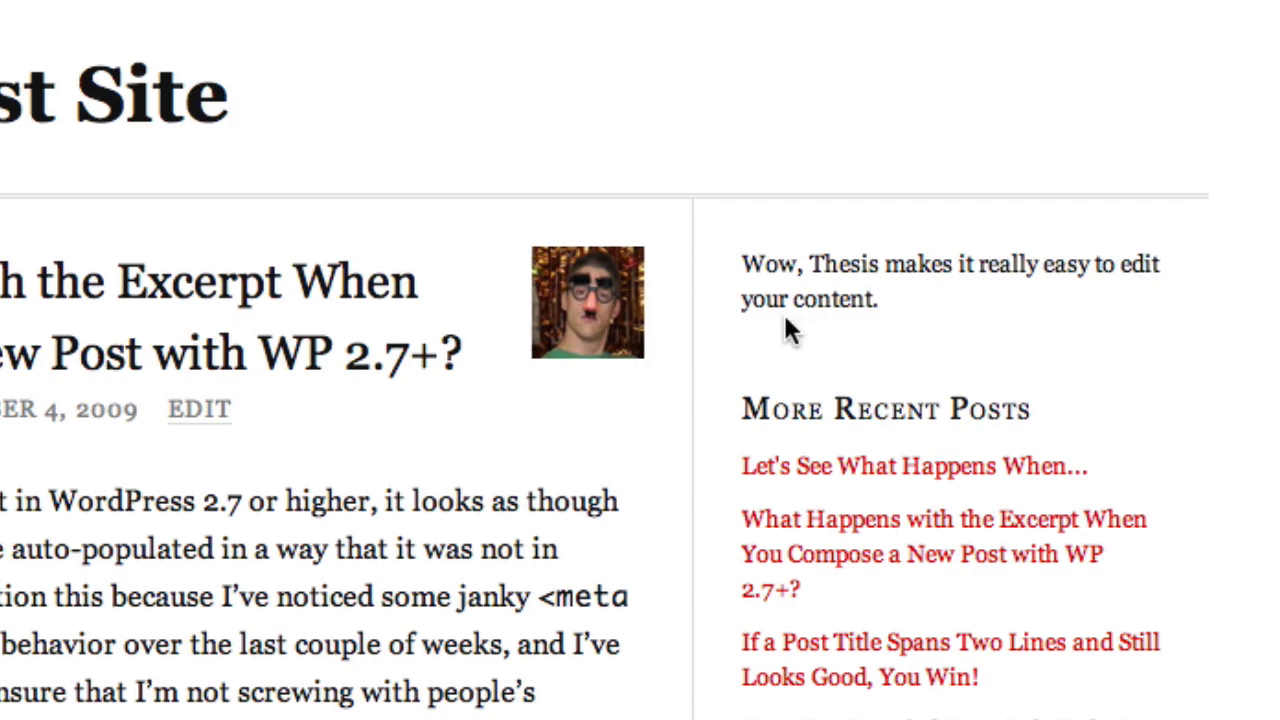